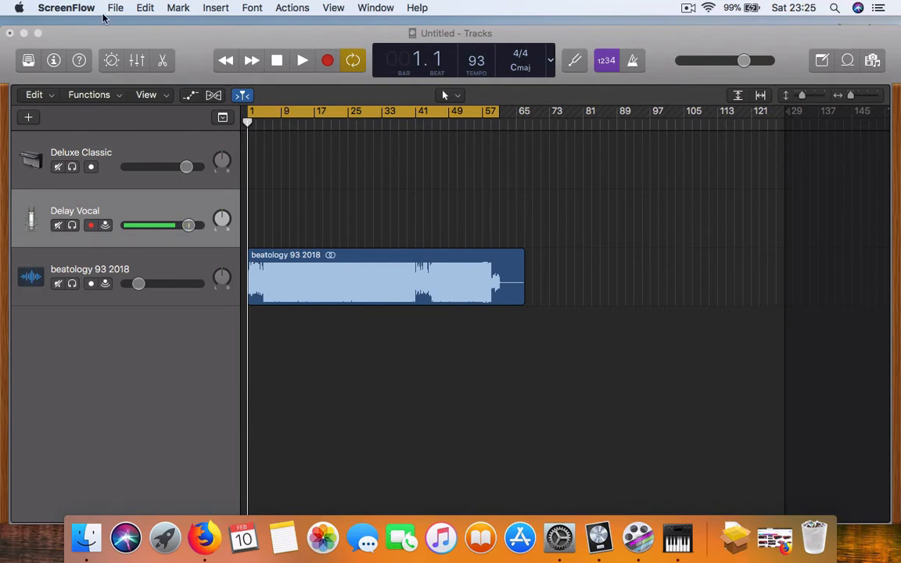
- View ScreenFlow's About window showing version 7.0, then return to the Firefox Scarlett search
click(65, 8)
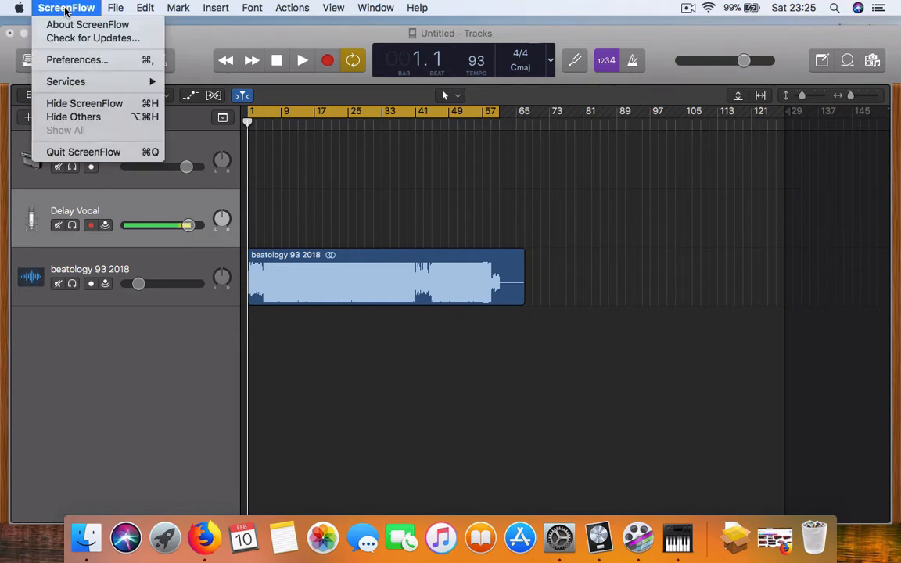
click(87, 25)
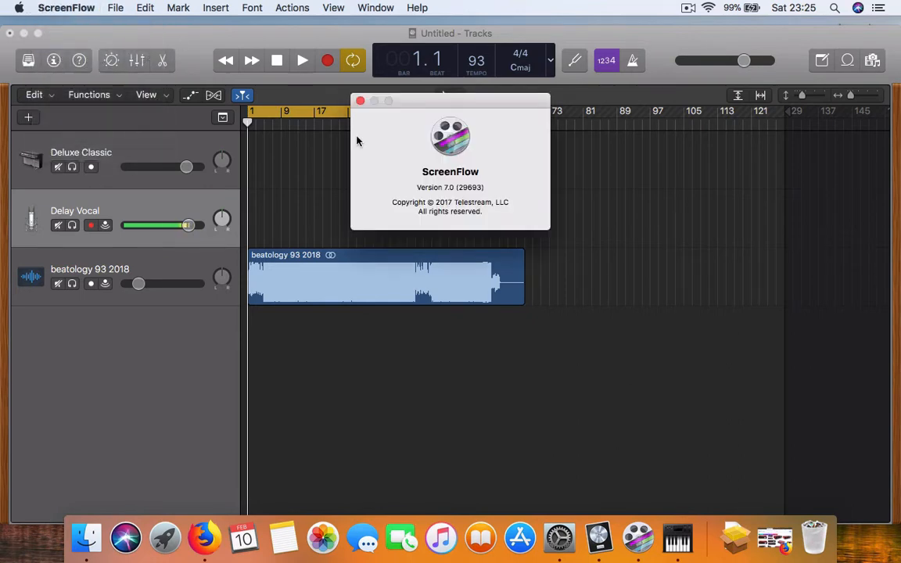
click(360, 100)
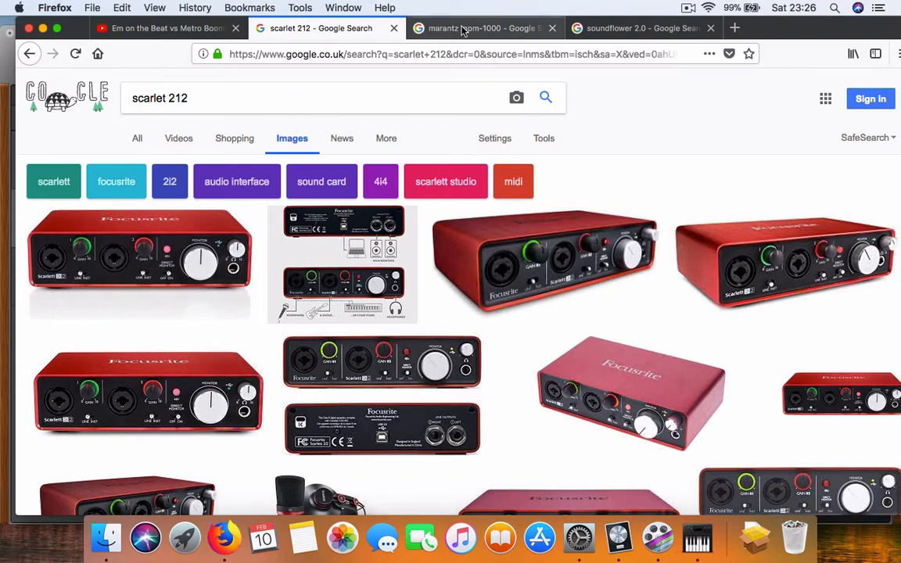
- Show the Google image results for the Marantz MPM-1000 microphone
click(469, 28)
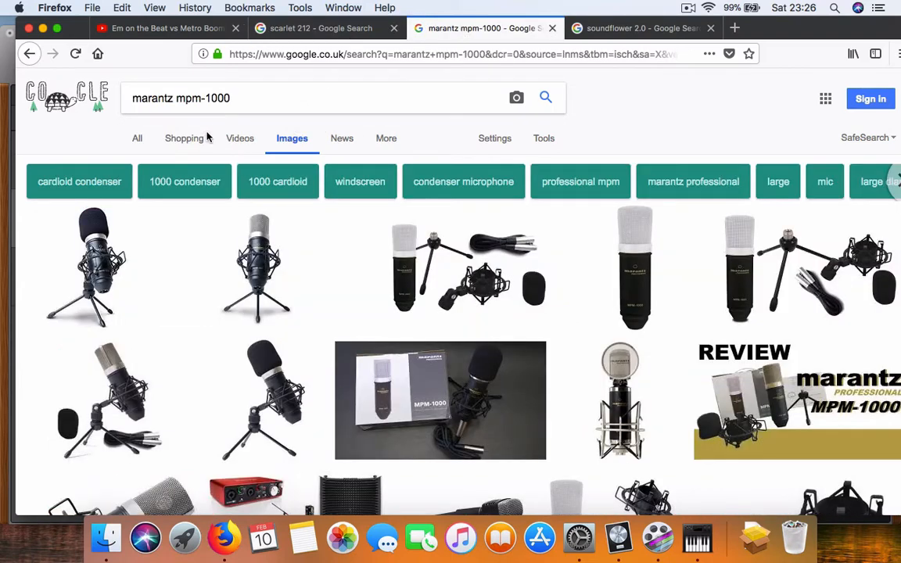
mouse_move(184, 268)
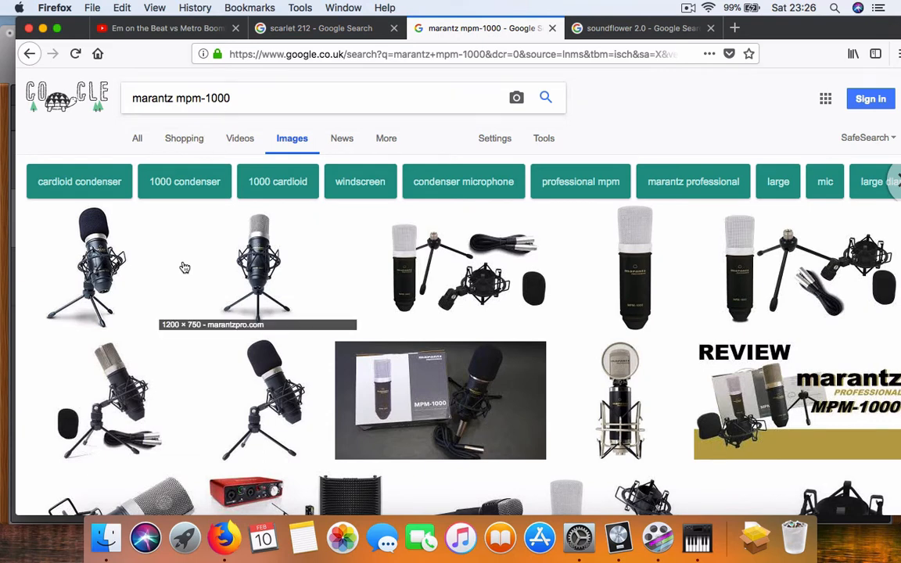
mouse_move(226, 253)
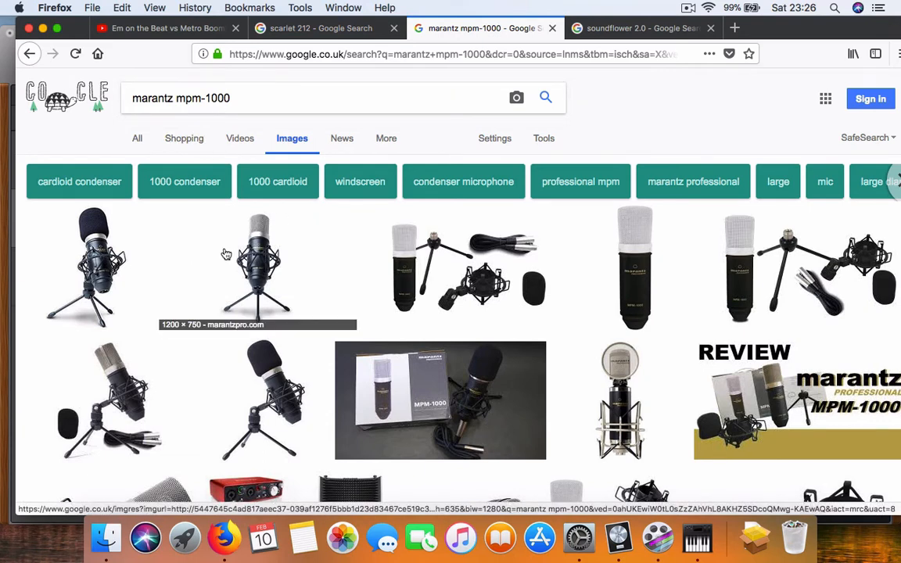
mouse_move(437, 169)
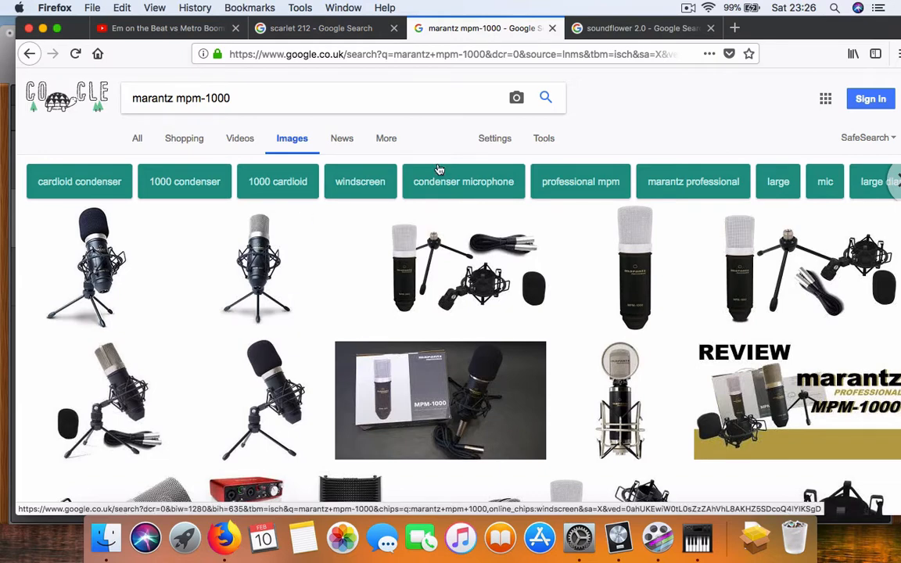
- From the soundflower 2.0 search, reach the GitHub releases page listing Soundflower-2.0b2.dmg
click(641, 28)
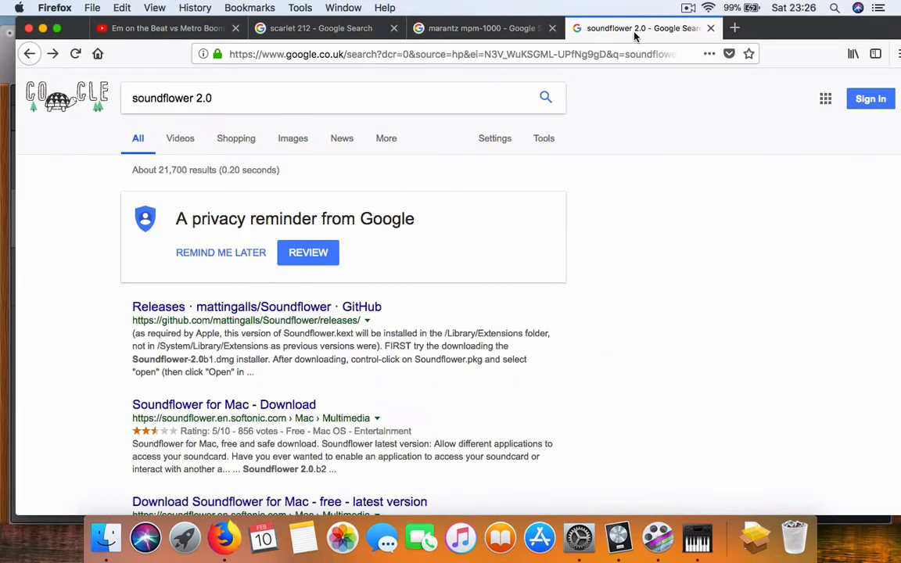
mouse_move(295, 153)
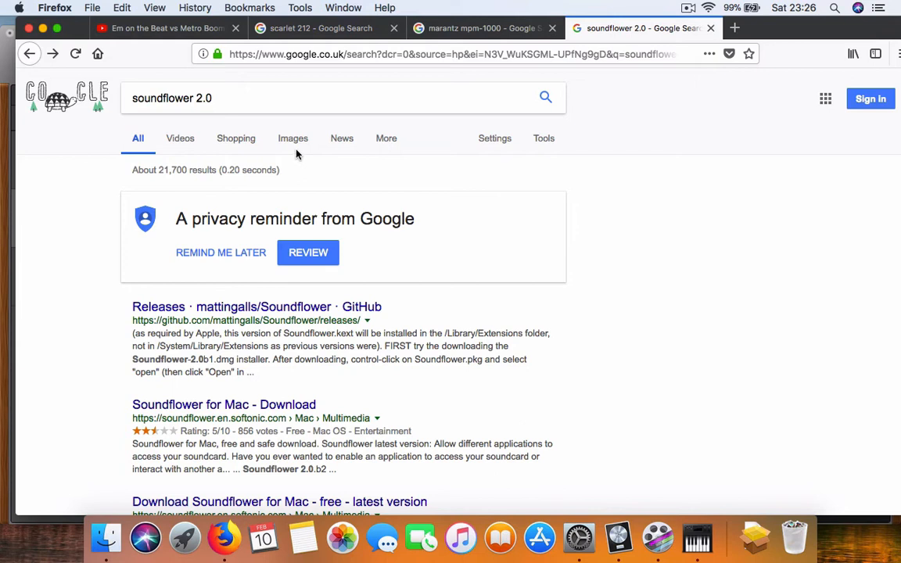
mouse_move(208, 91)
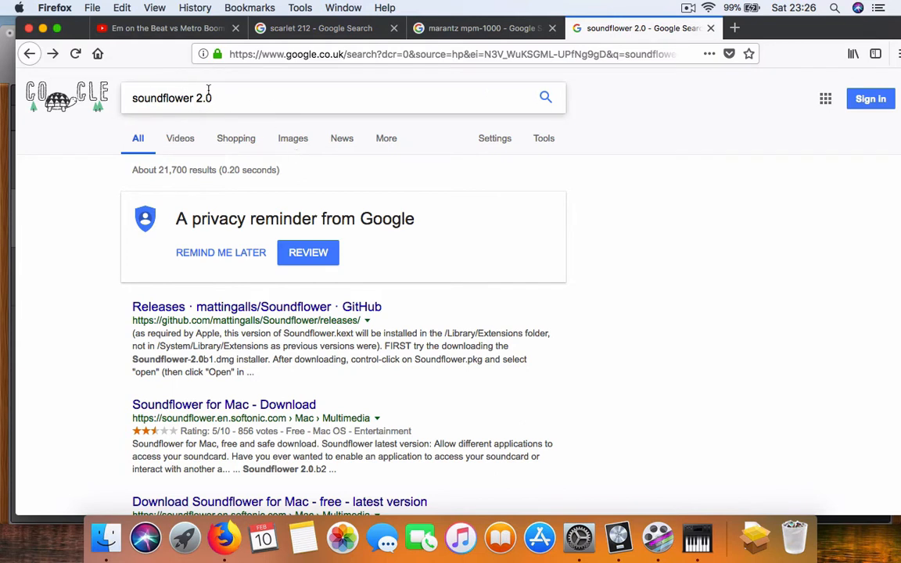
mouse_move(328, 320)
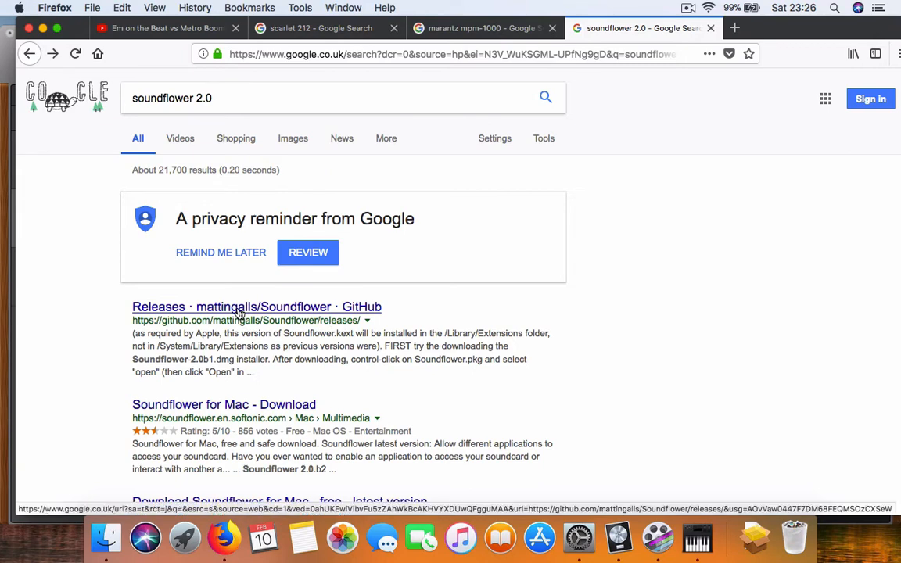
click(257, 307)
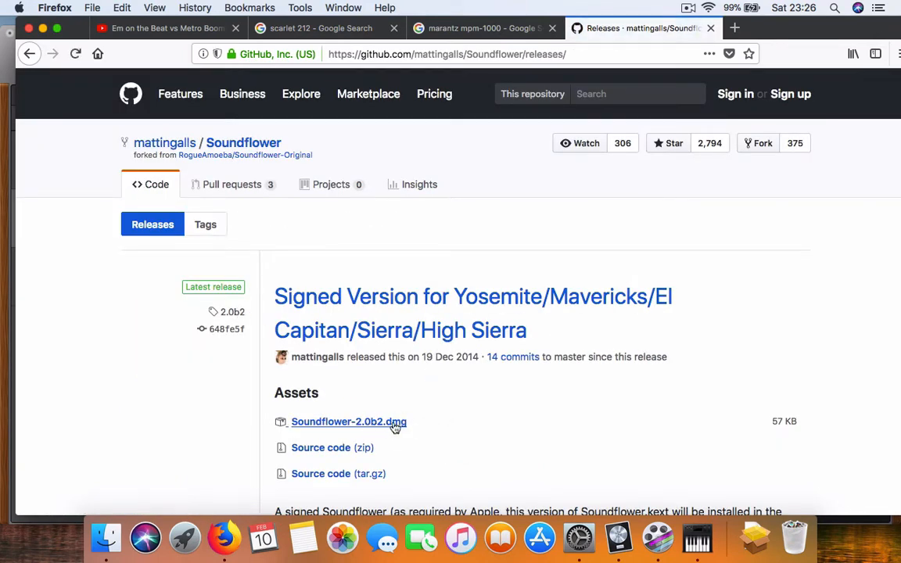
mouse_move(349, 422)
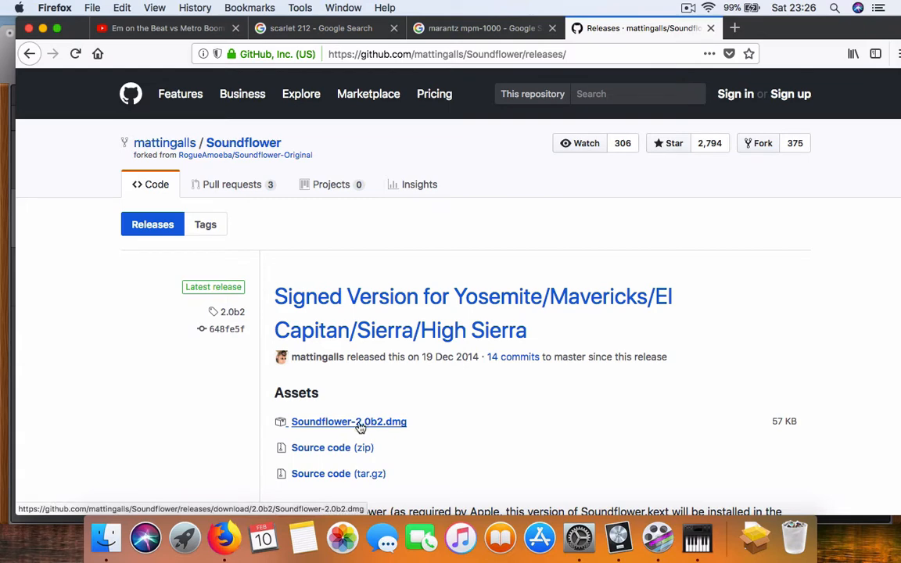
mouse_move(452, 407)
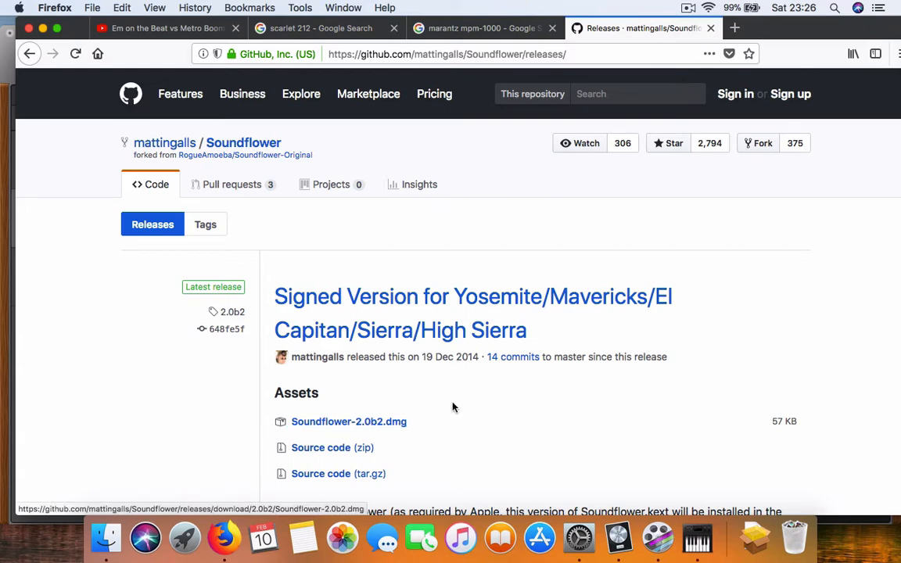
mouse_move(150, 341)
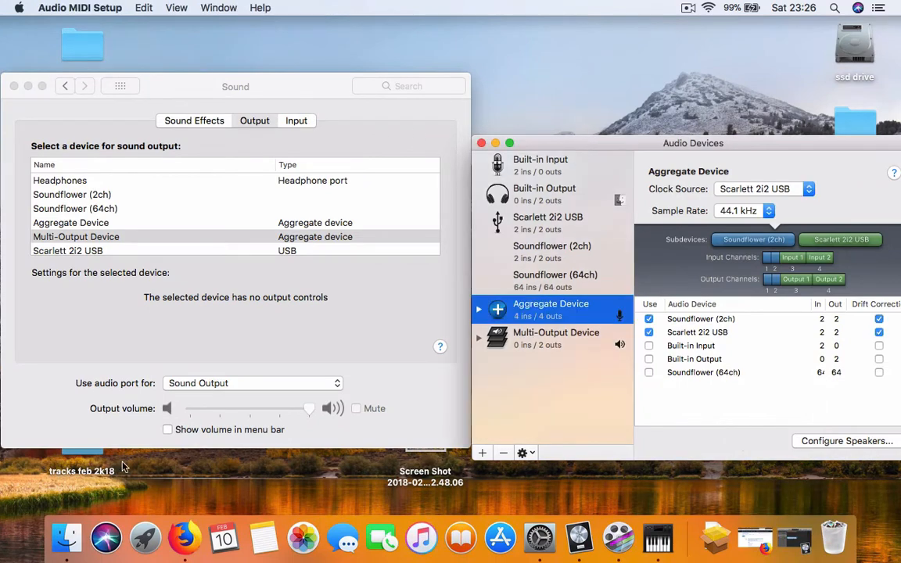
mouse_move(144, 512)
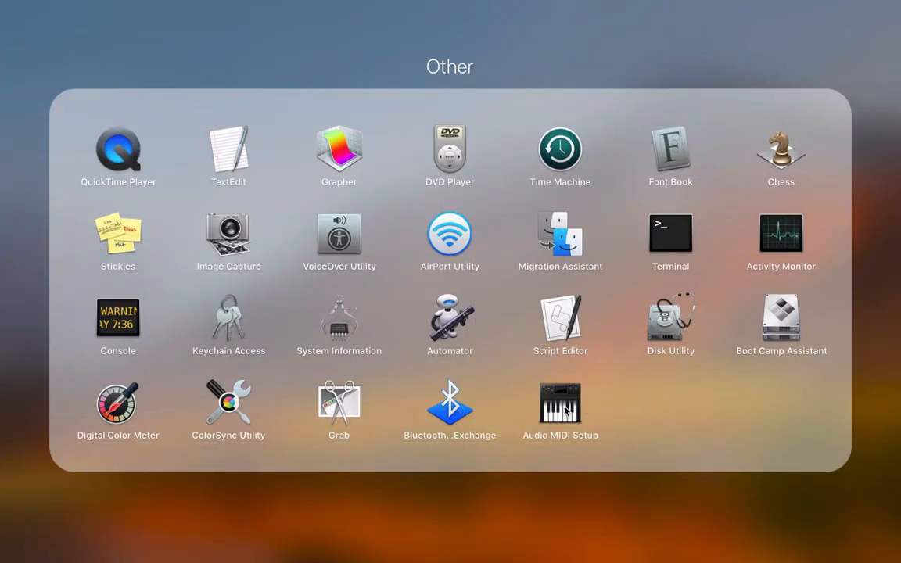
click(560, 404)
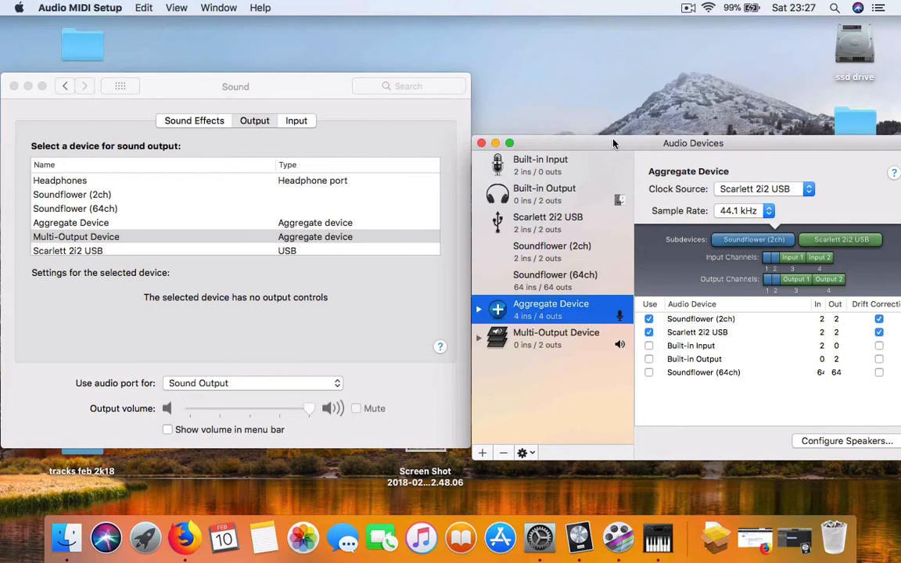
mouse_move(541, 161)
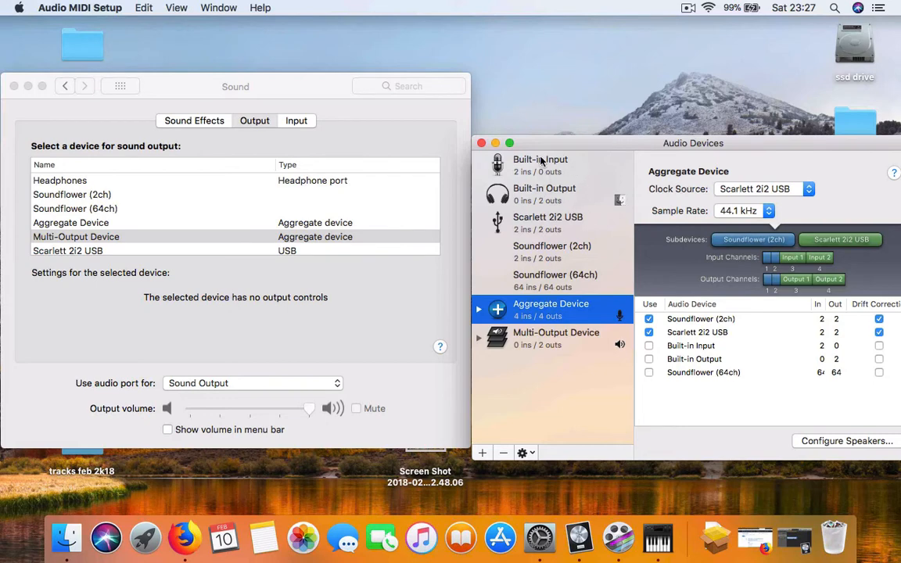
mouse_move(532, 191)
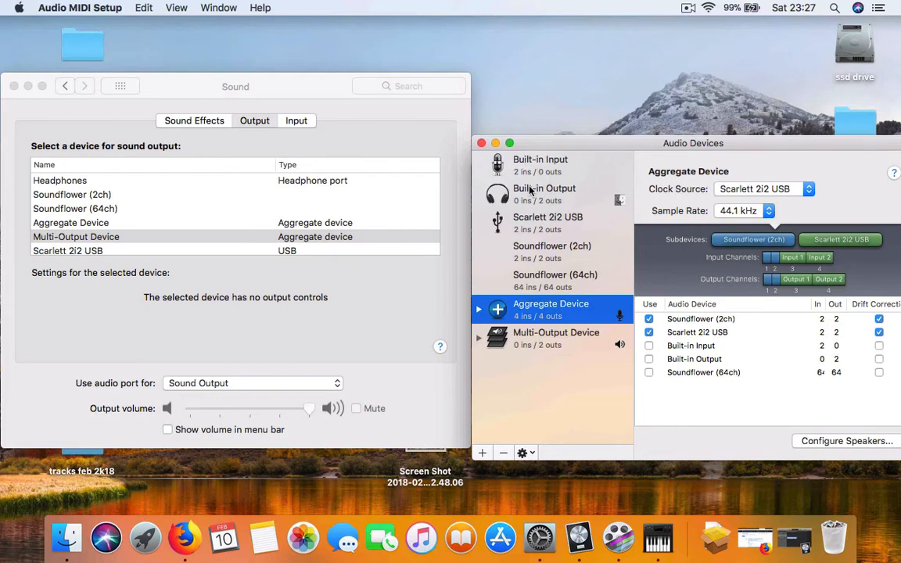
mouse_move(563, 226)
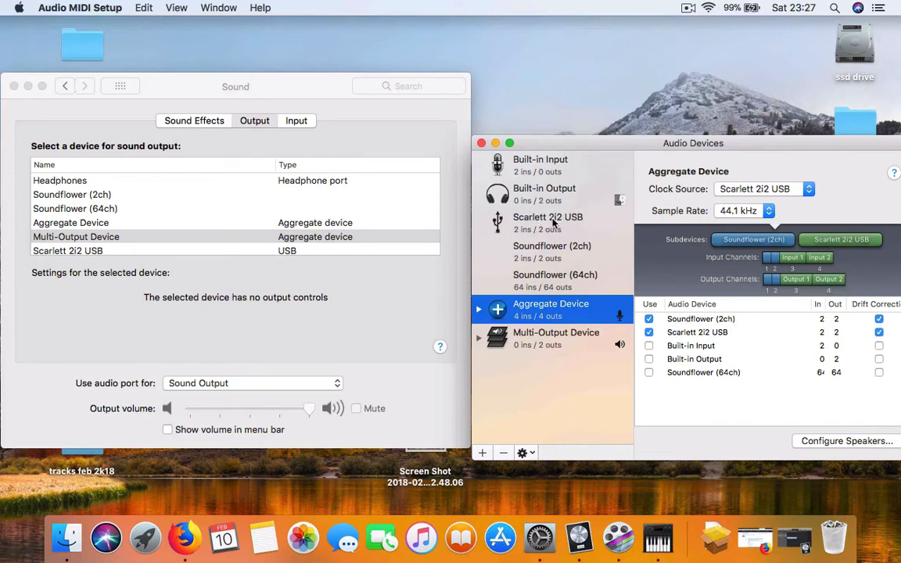
mouse_move(554, 377)
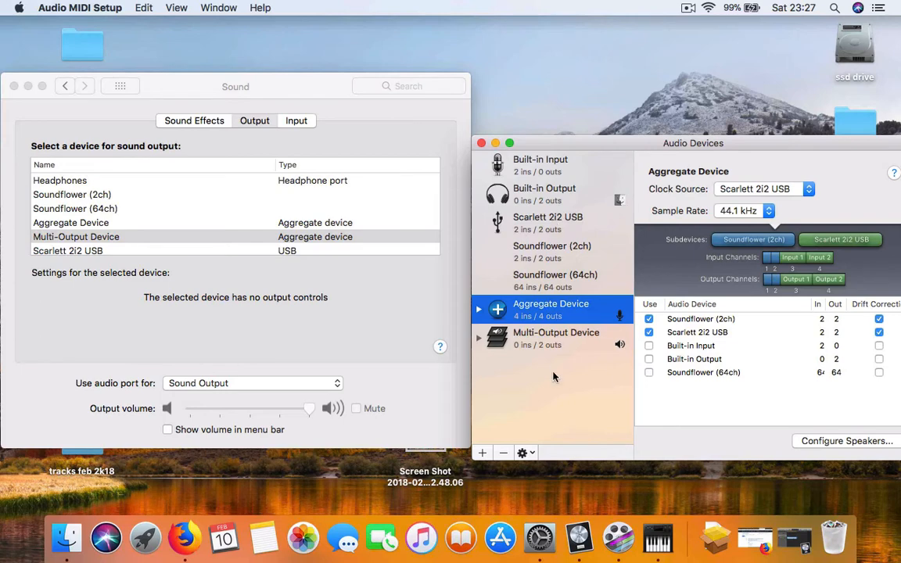
mouse_move(560, 304)
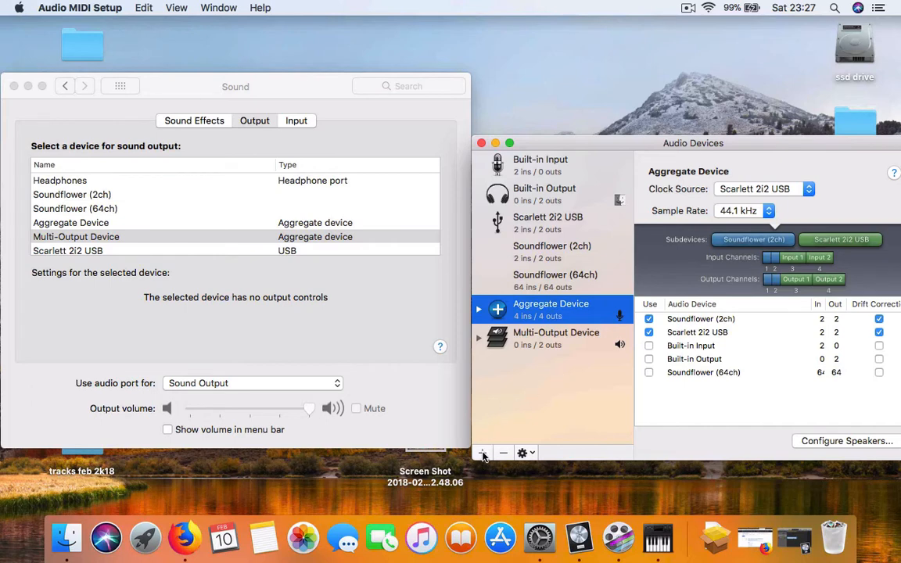
mouse_move(550, 316)
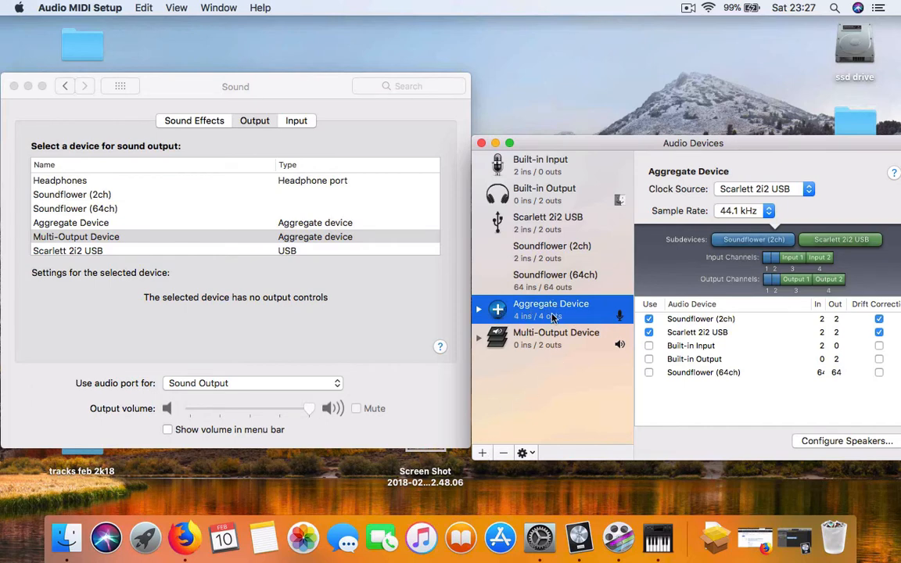
- Review the Aggregate Device combining Soundflower (2ch) and Scarlett 2i2 USB, clocked from the Scarlett
click(482, 452)
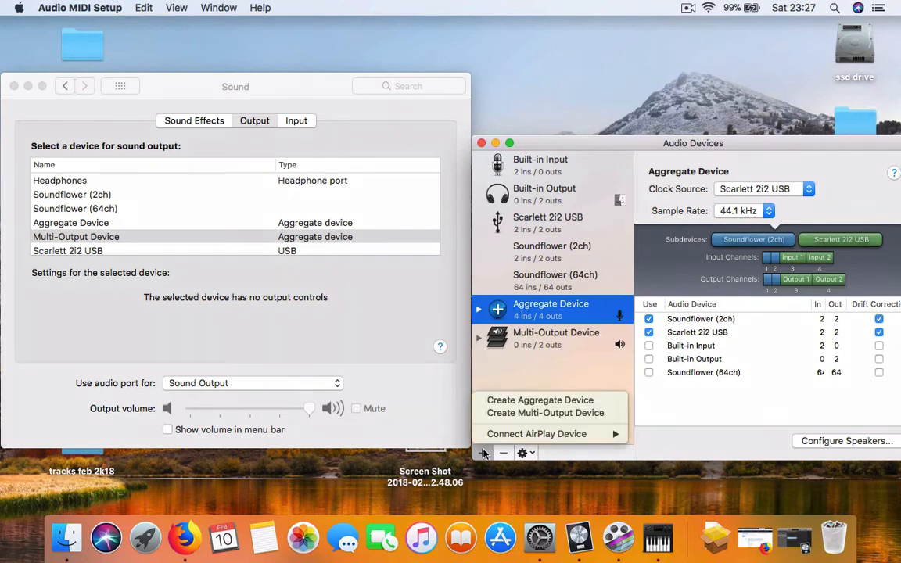
mouse_move(513, 373)
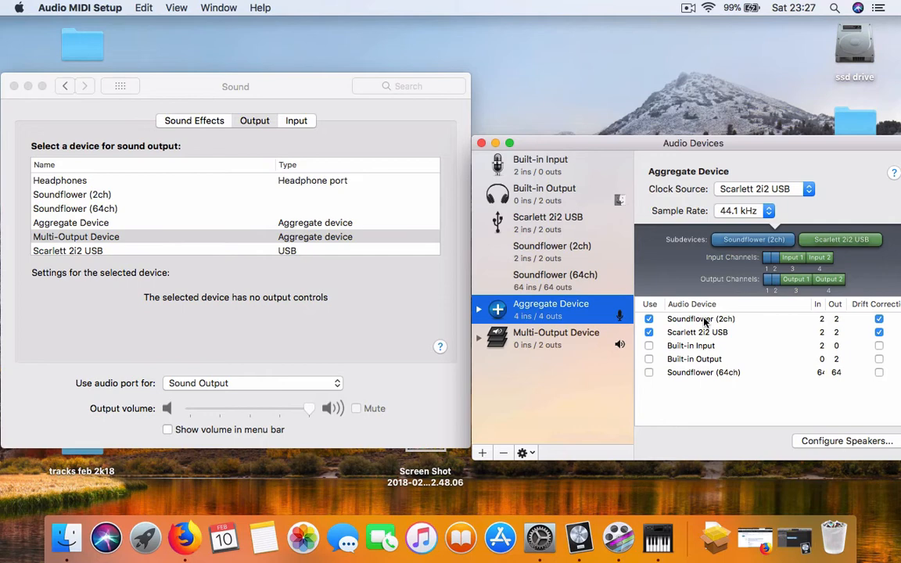
mouse_move(667, 339)
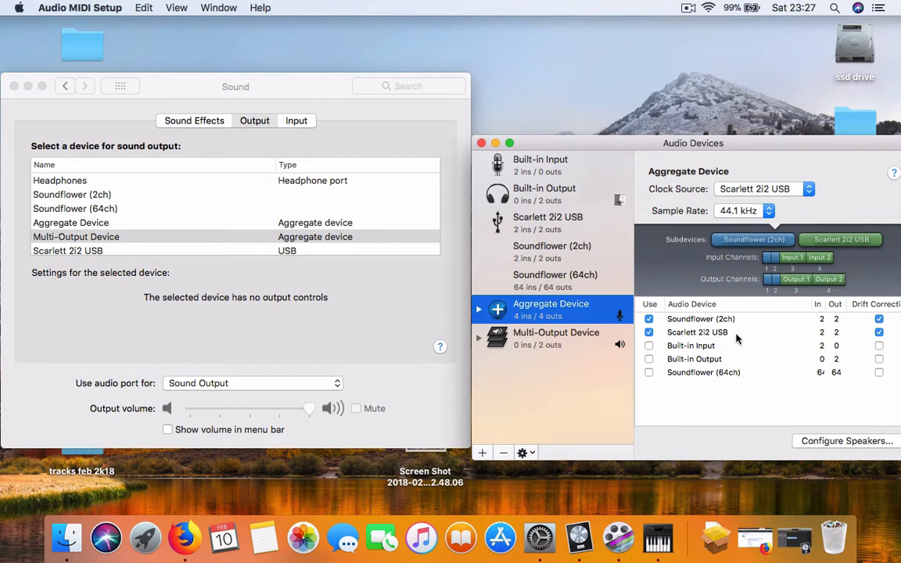
mouse_move(696, 334)
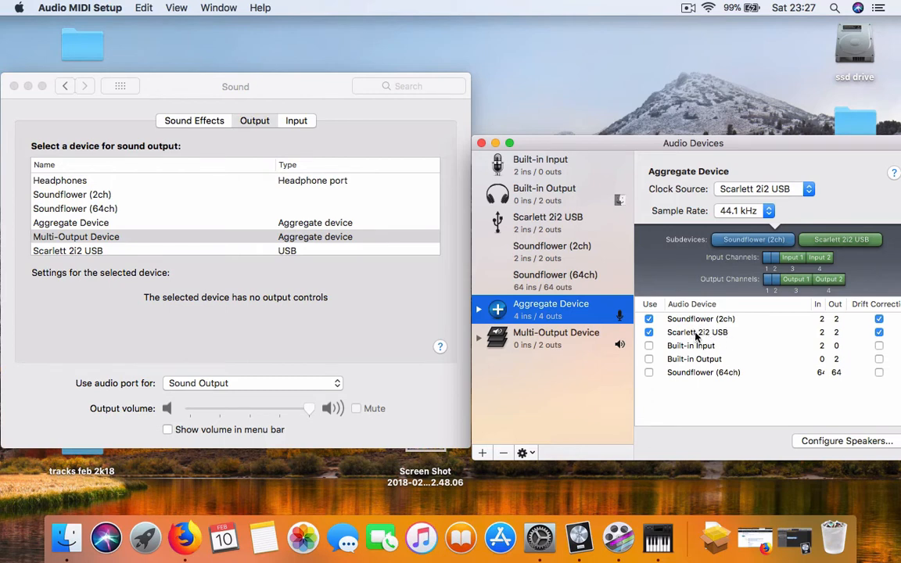
mouse_move(544, 342)
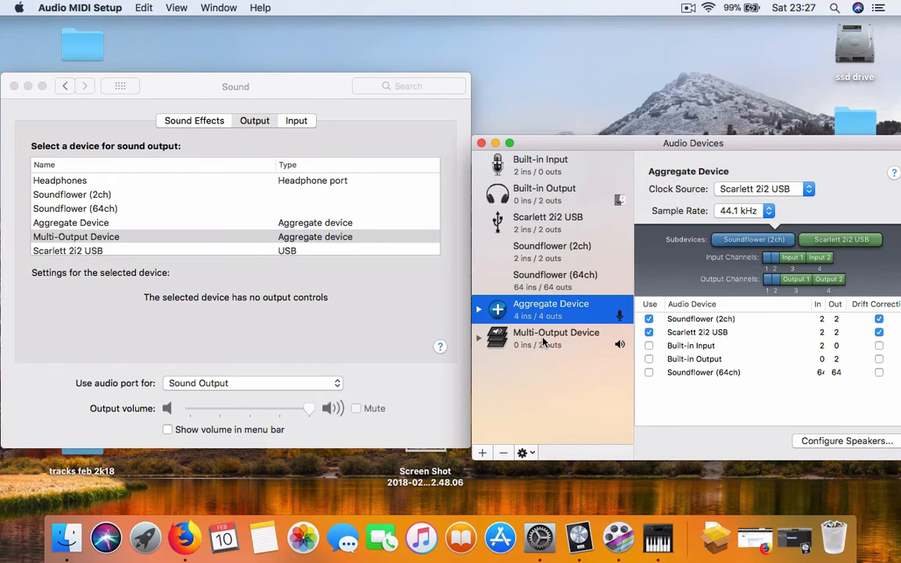
click(482, 453)
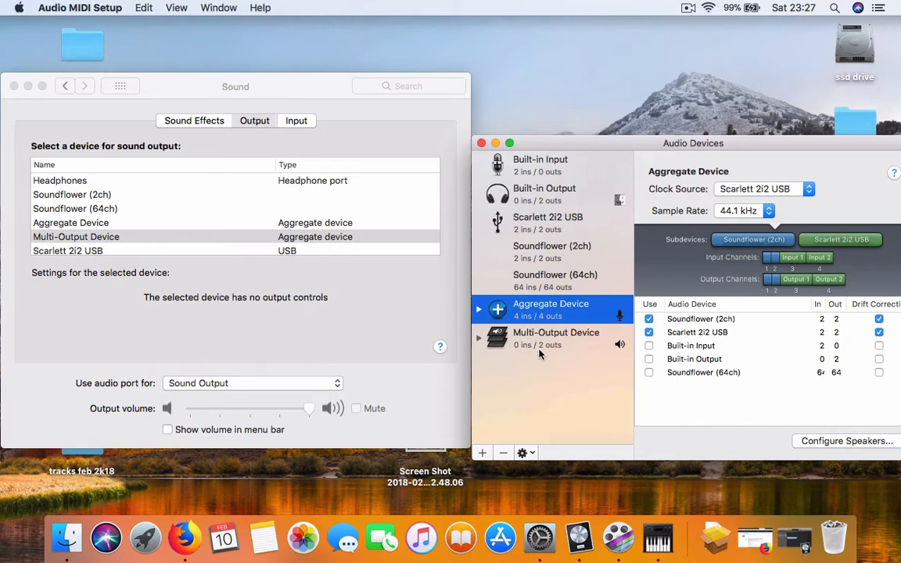
- Show the Multi-Output Device sending to Soundflower (2ch) and Built-in Output at 44.1 kHz, then head to system settings
click(557, 338)
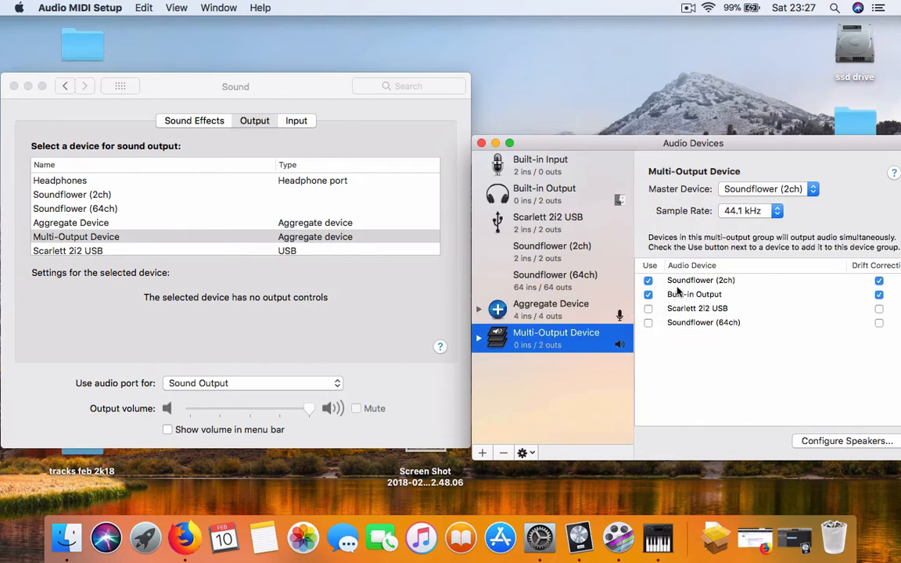
mouse_move(704, 282)
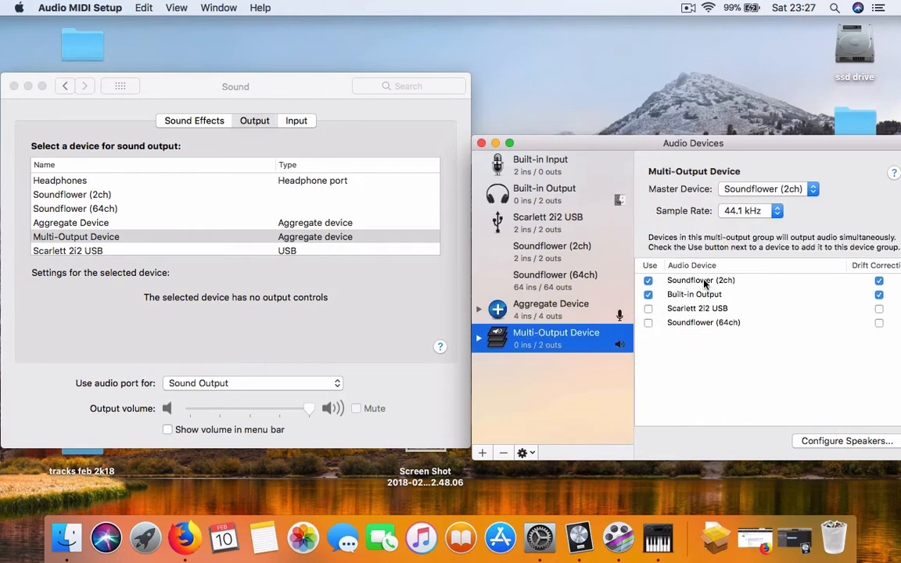
mouse_move(713, 299)
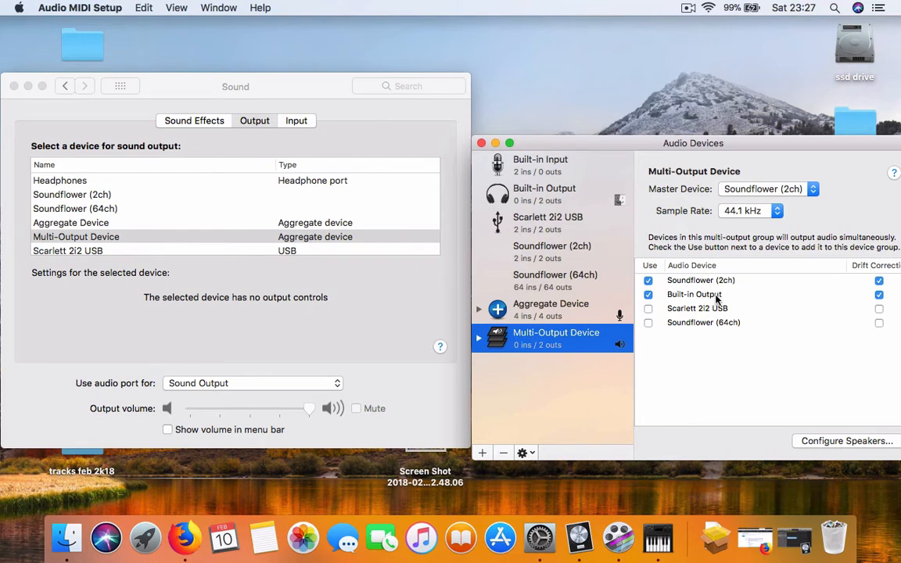
mouse_move(618, 385)
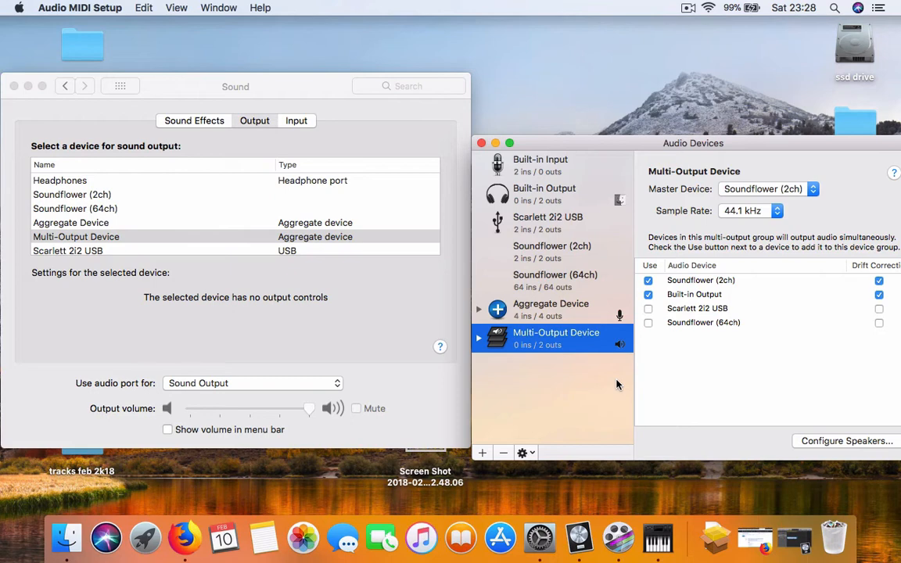
mouse_move(575, 381)
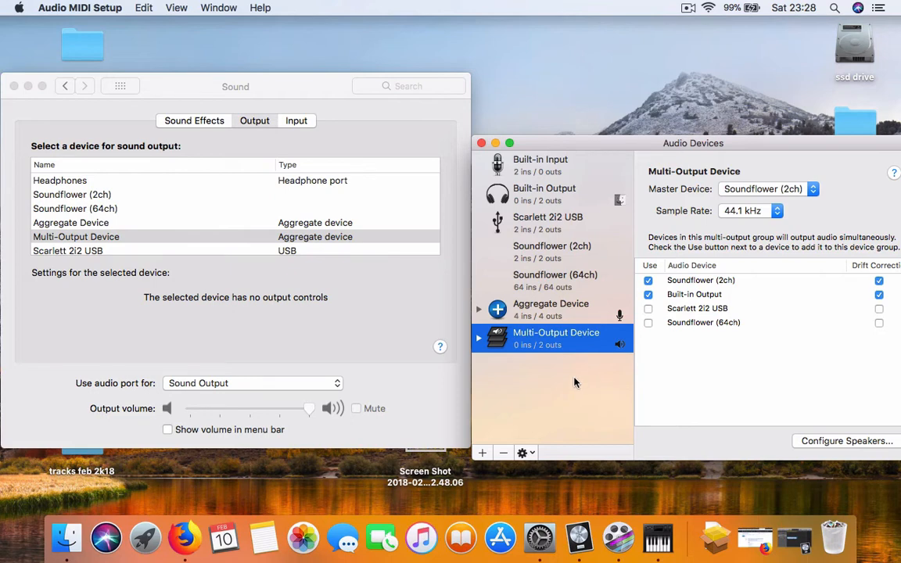
mouse_move(669, 356)
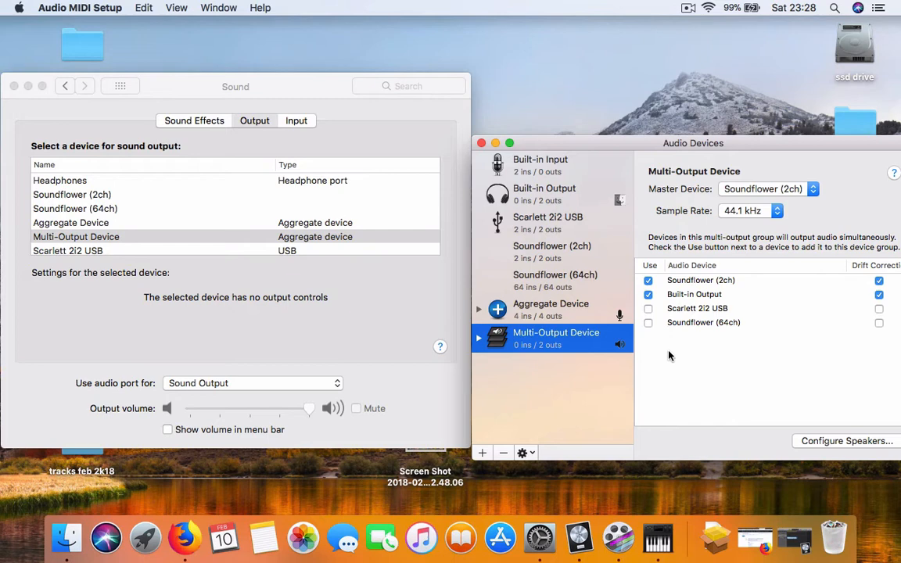
mouse_move(707, 313)
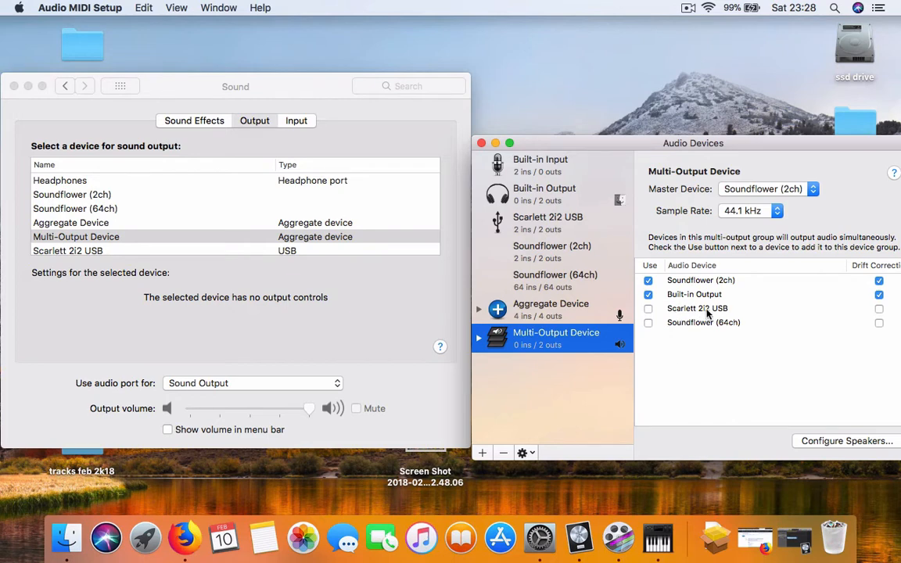
mouse_move(576, 394)
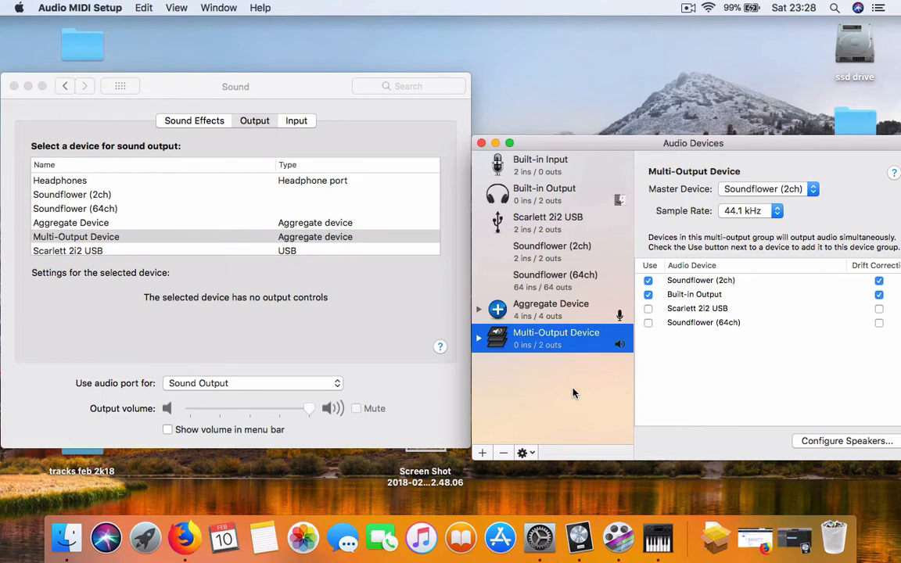
mouse_move(598, 169)
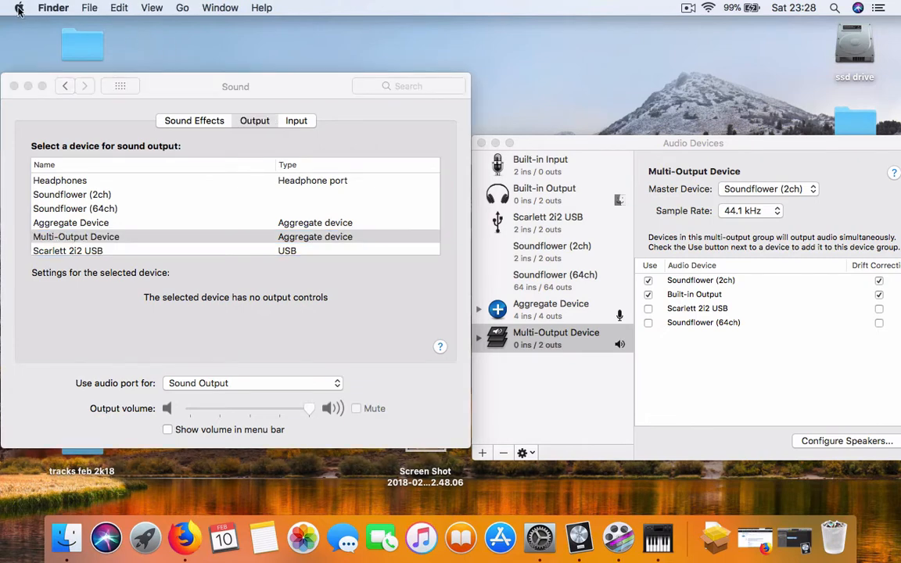
click(19, 7)
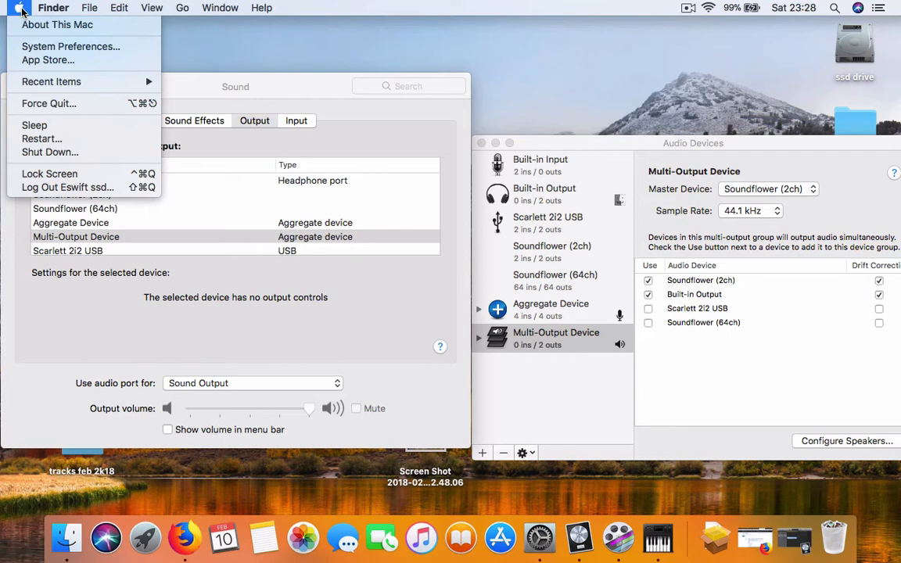
mouse_move(70, 47)
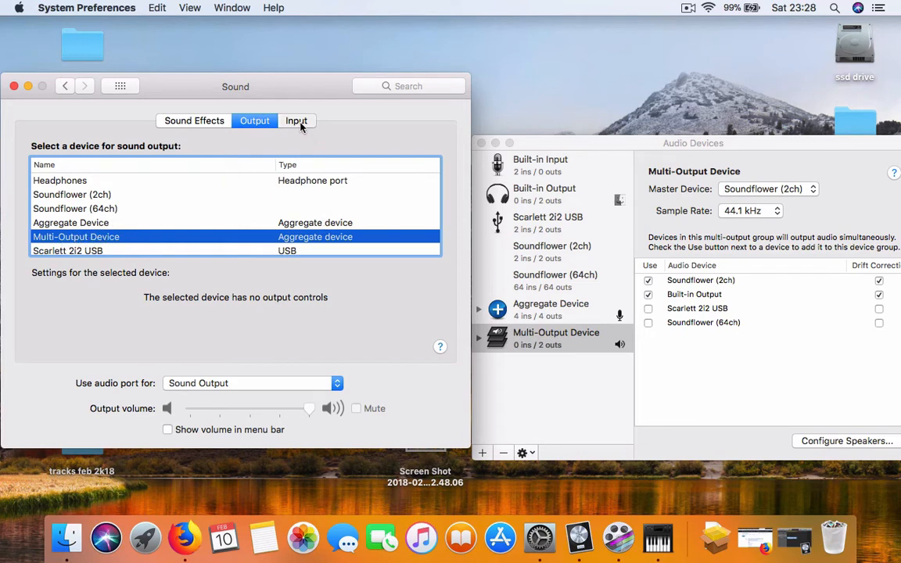
- Set Sound input to the Aggregate Device, glance at ScreenFlow's recording options and the saved settings screenshot
click(297, 120)
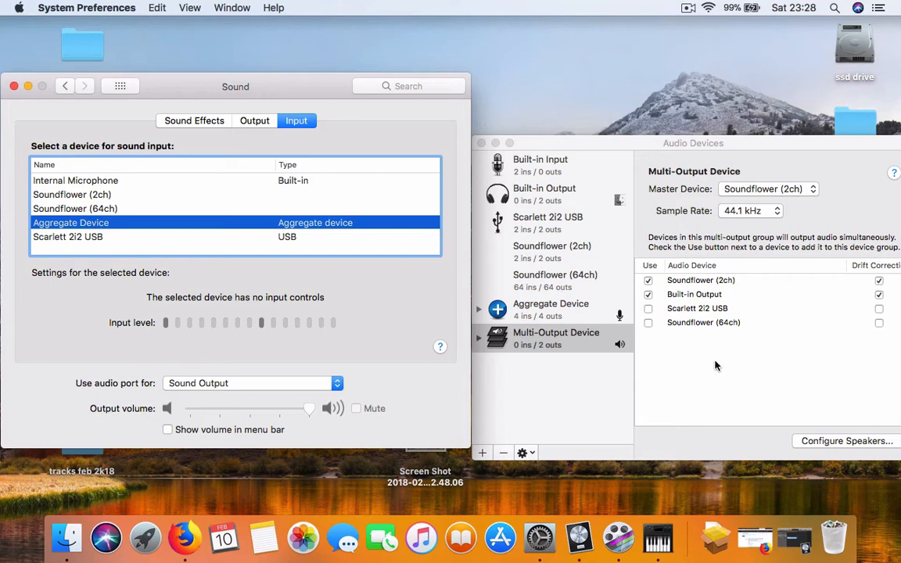
mouse_move(698, 50)
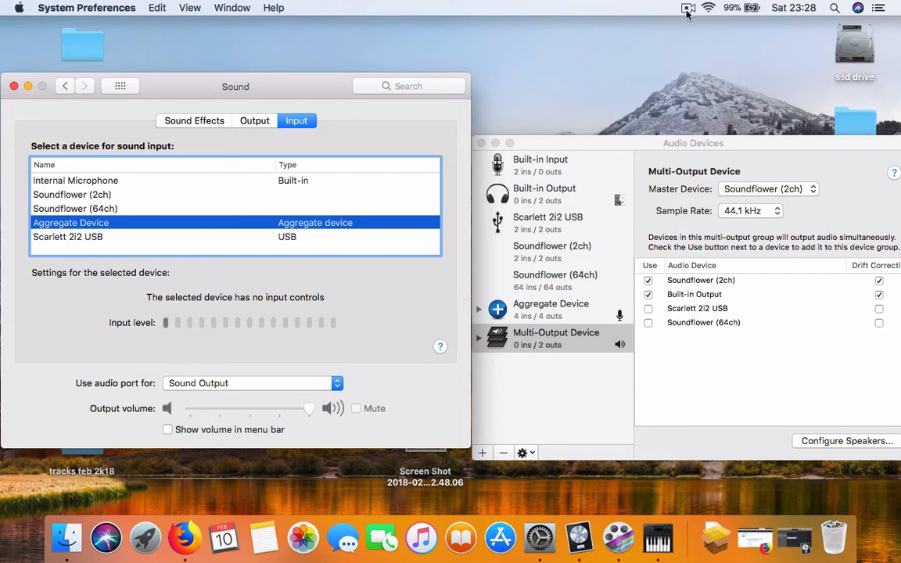
click(688, 7)
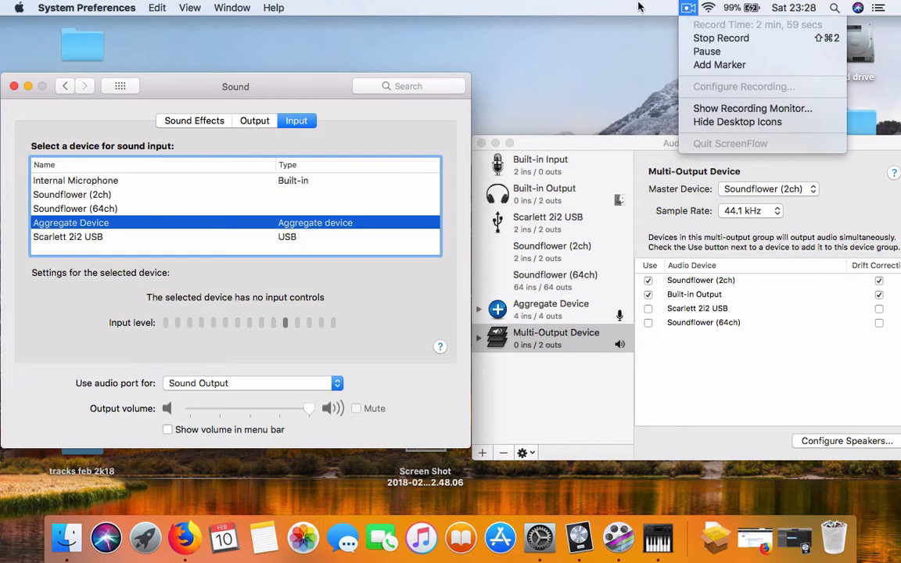
click(544, 413)
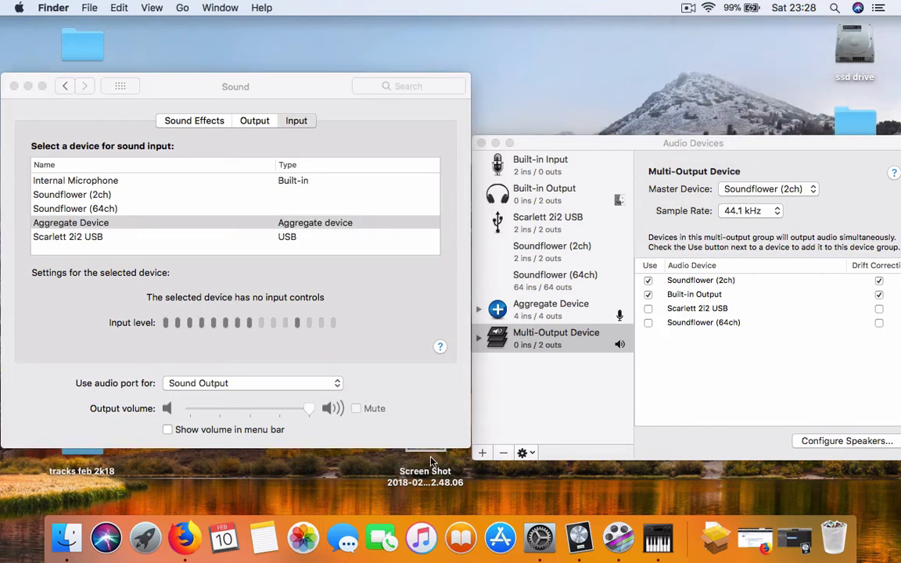
click(425, 447)
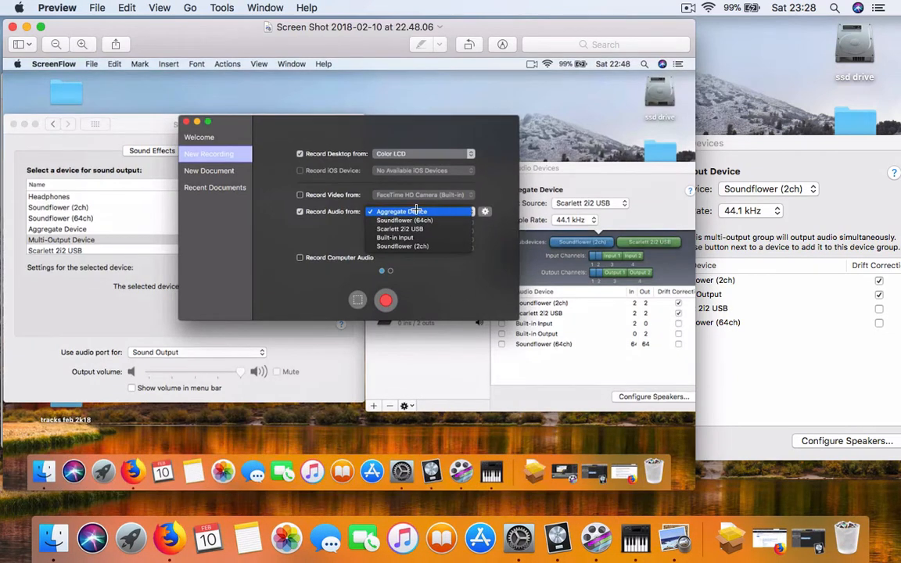
mouse_move(451, 202)
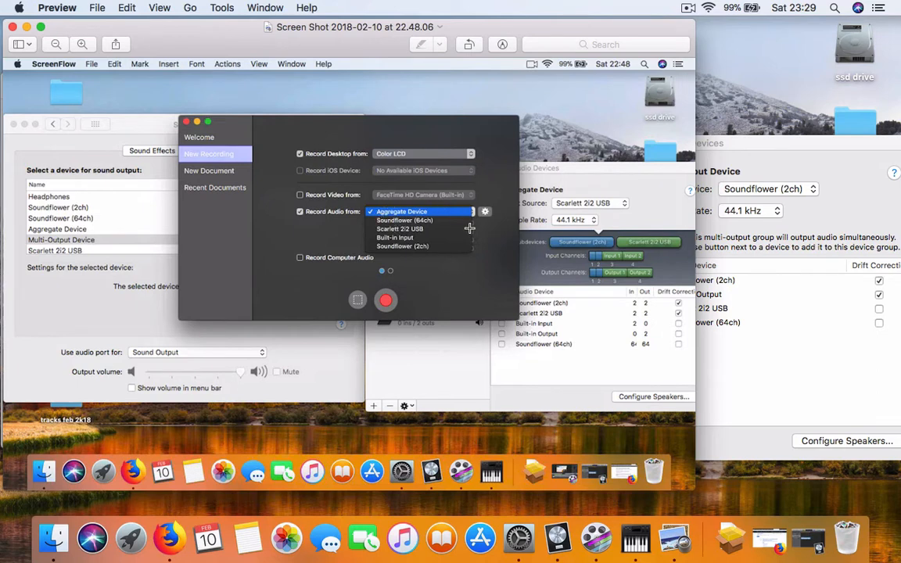
mouse_move(450, 292)
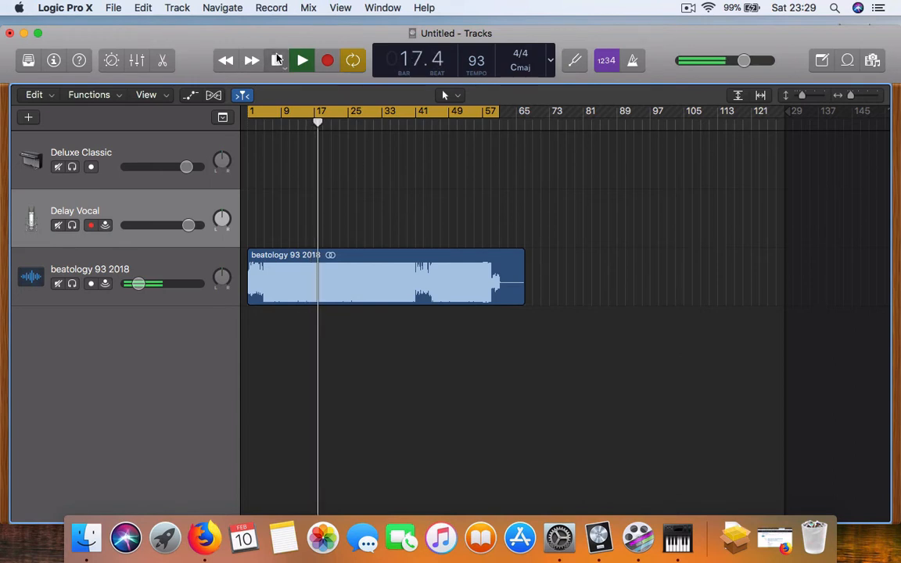
click(65, 7)
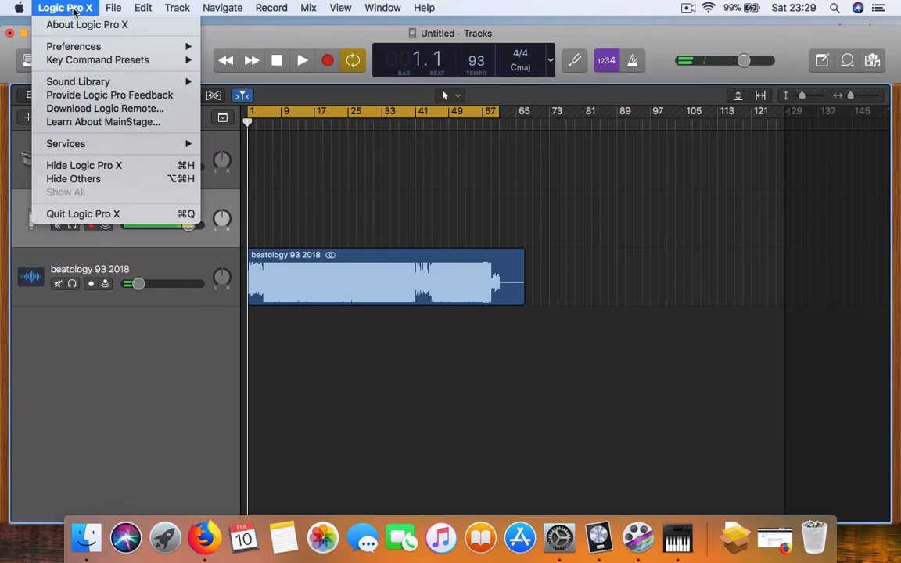
click(73, 47)
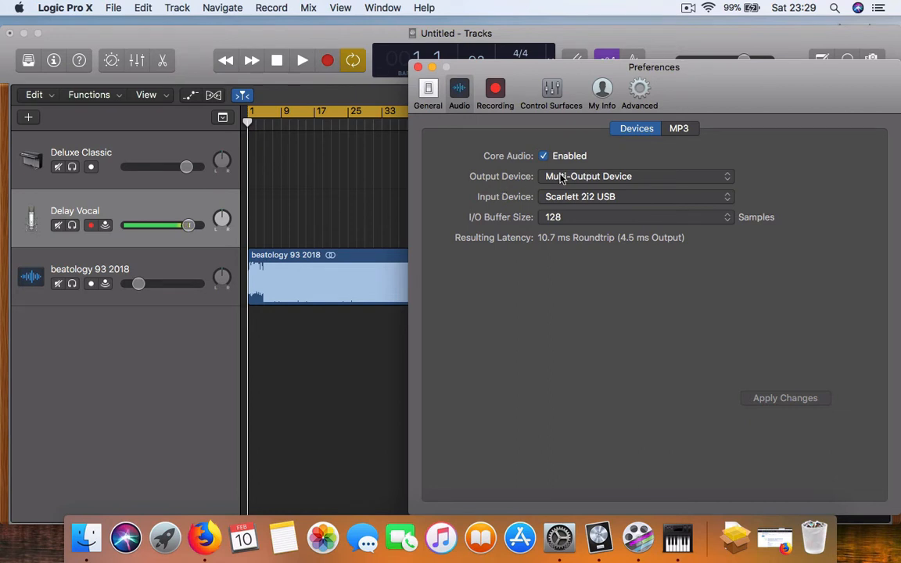
mouse_move(534, 208)
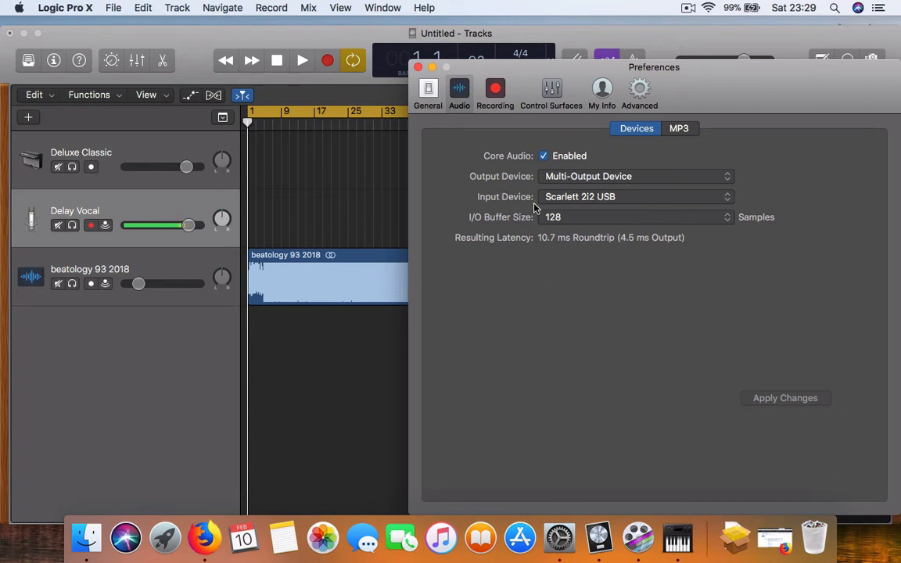
mouse_move(579, 202)
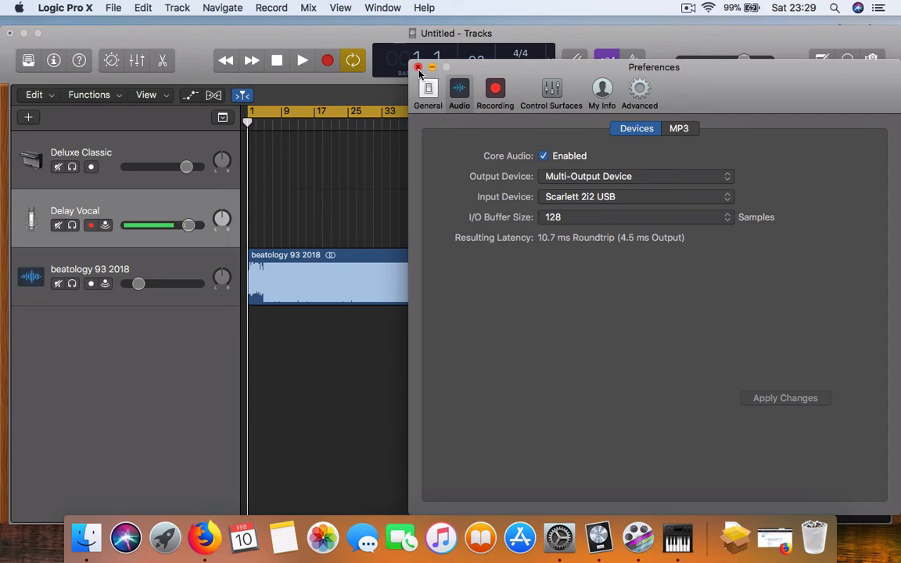
click(417, 66)
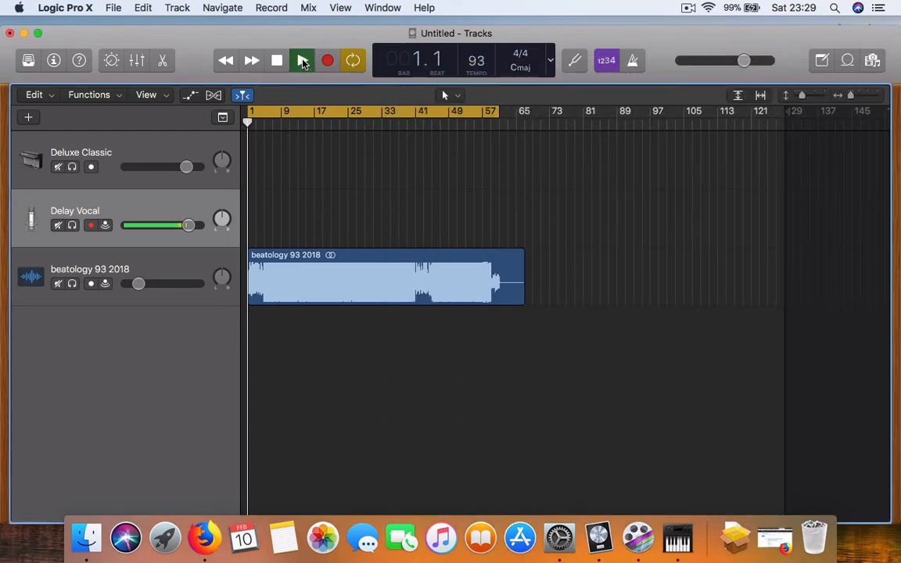
- Play the beat, toggle input monitoring on the Delay Vocal track on and off, then stop playback
click(301, 59)
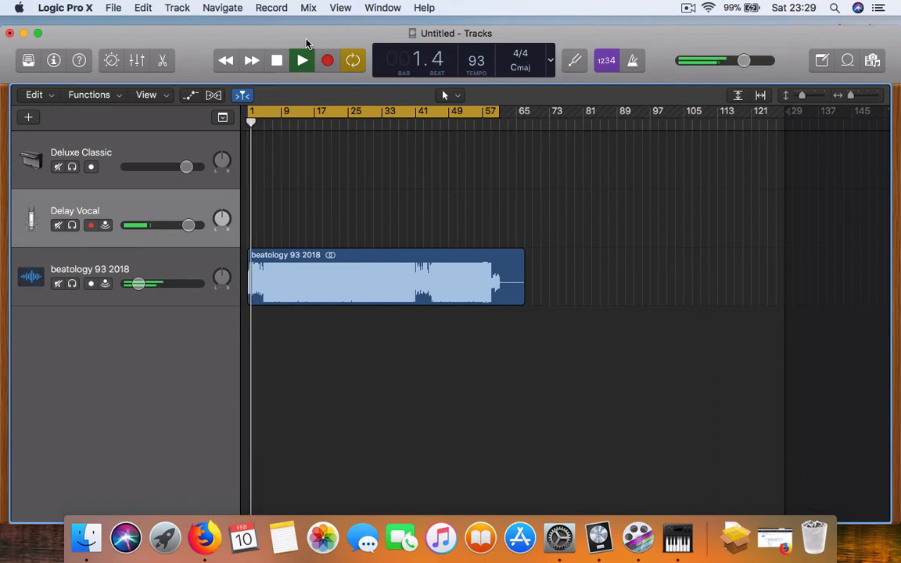
click(302, 60)
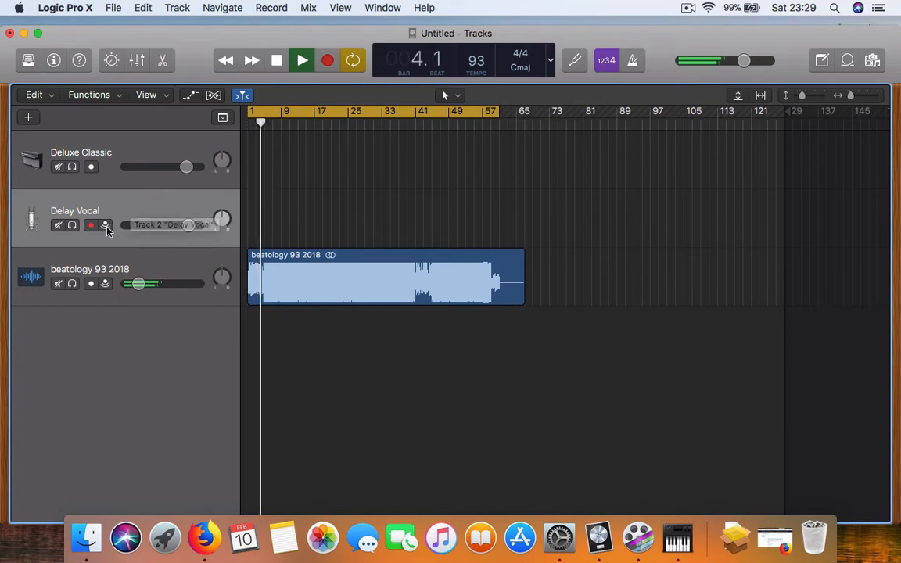
mouse_move(106, 225)
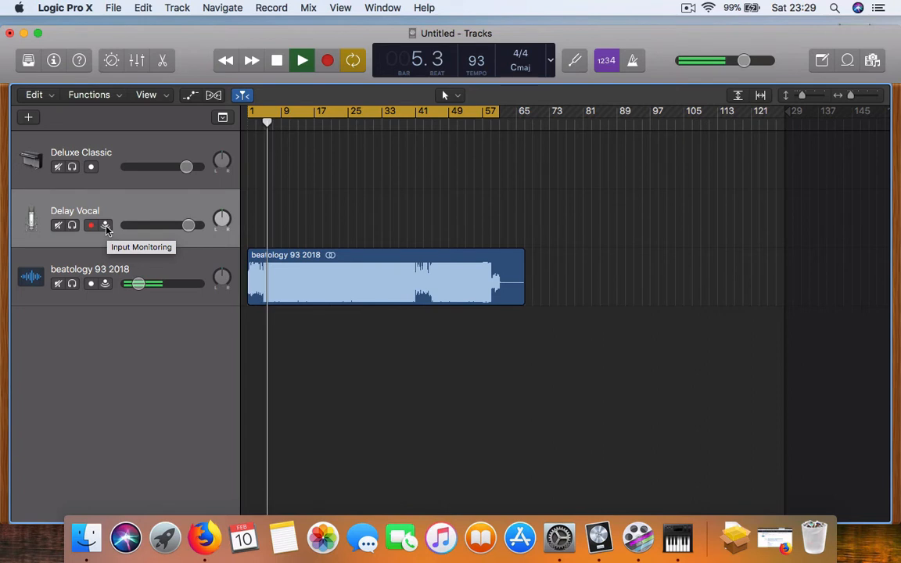
click(105, 225)
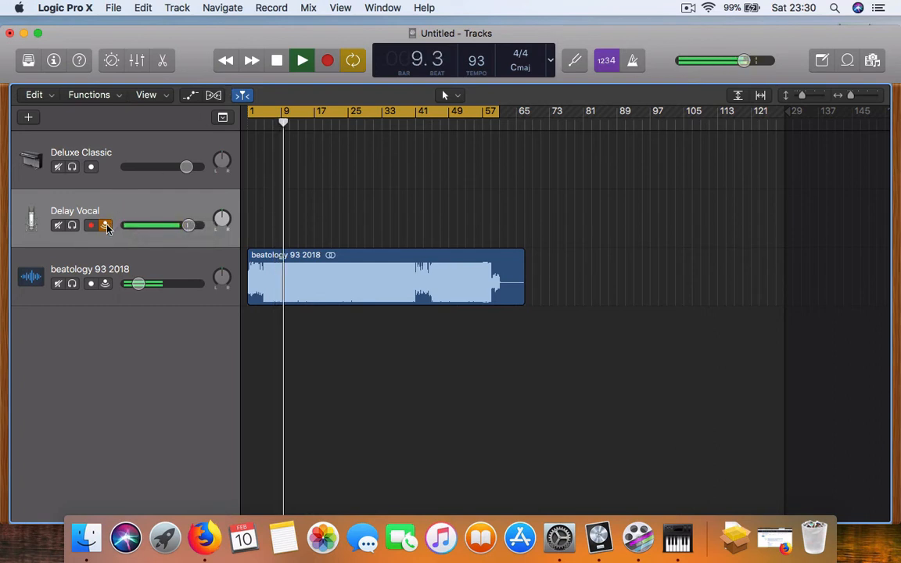
click(277, 60)
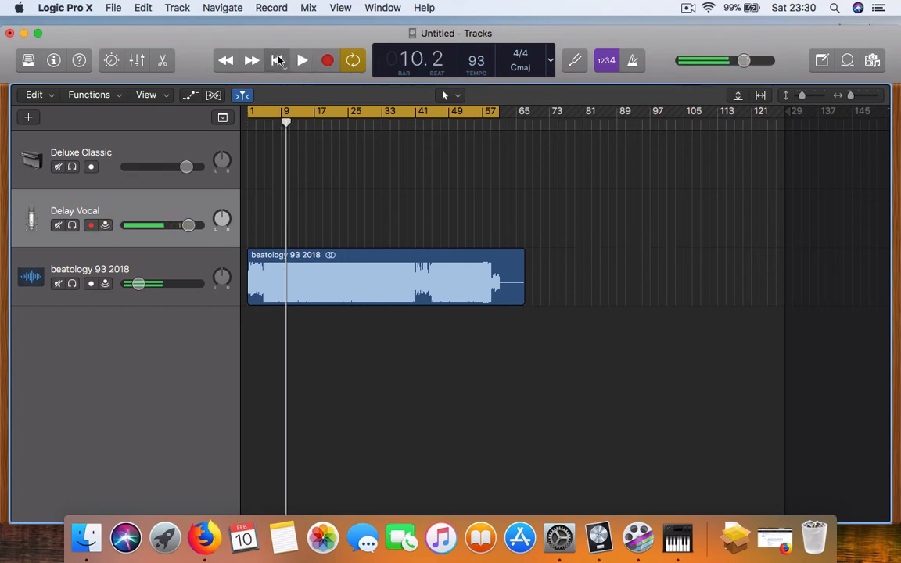
click(112, 538)
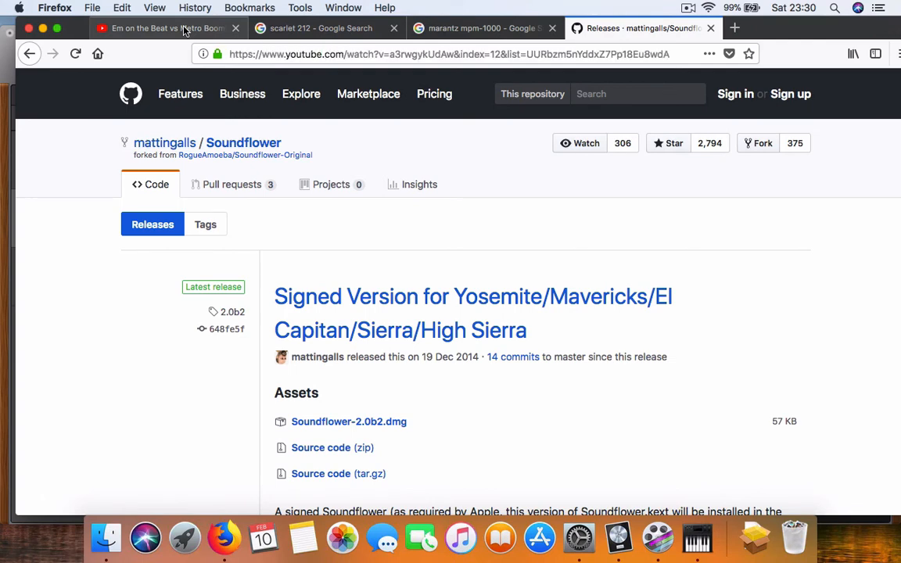
click(163, 28)
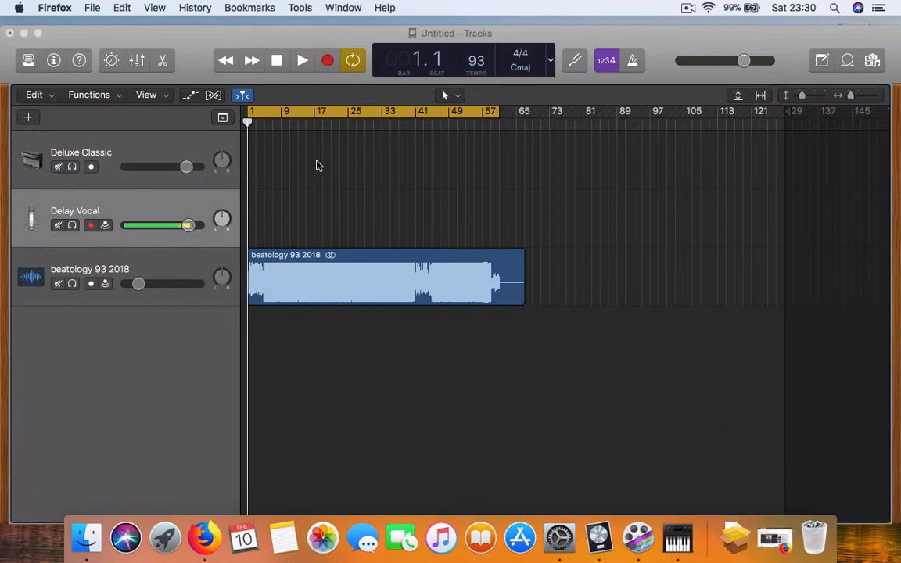
mouse_move(399, 203)
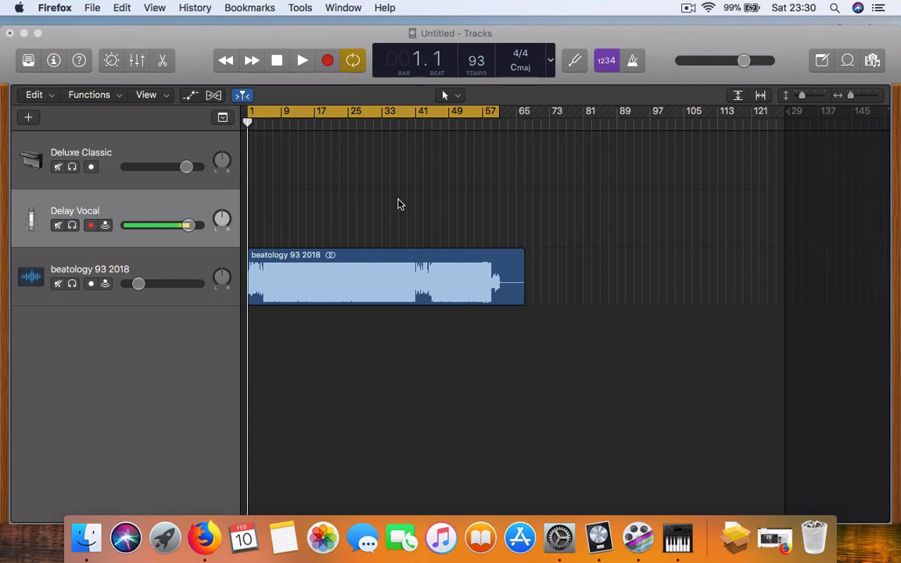
mouse_move(720, 442)
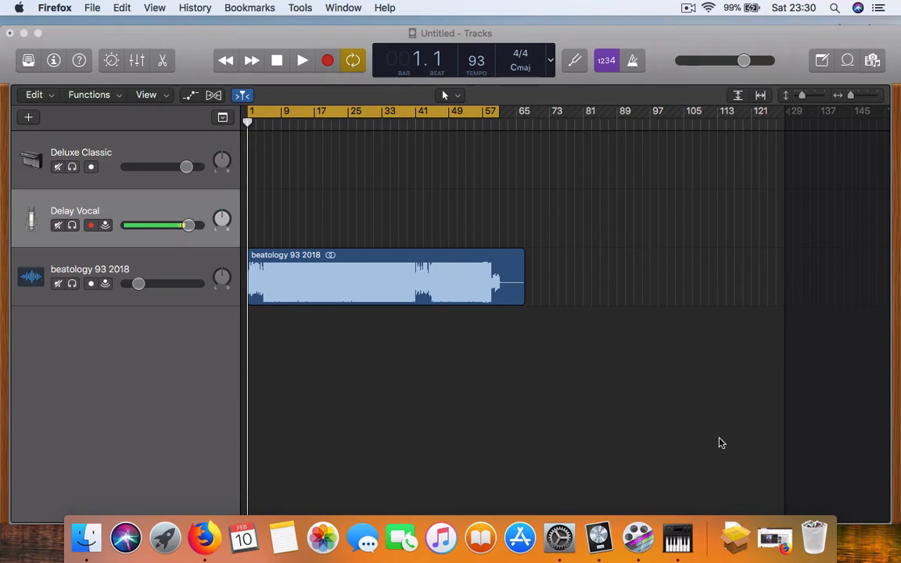
click(222, 538)
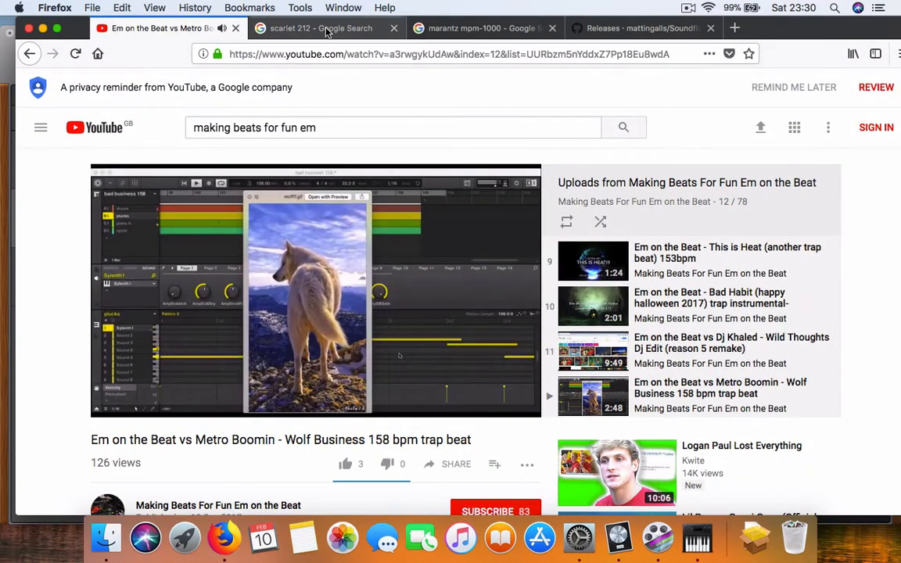
click(325, 28)
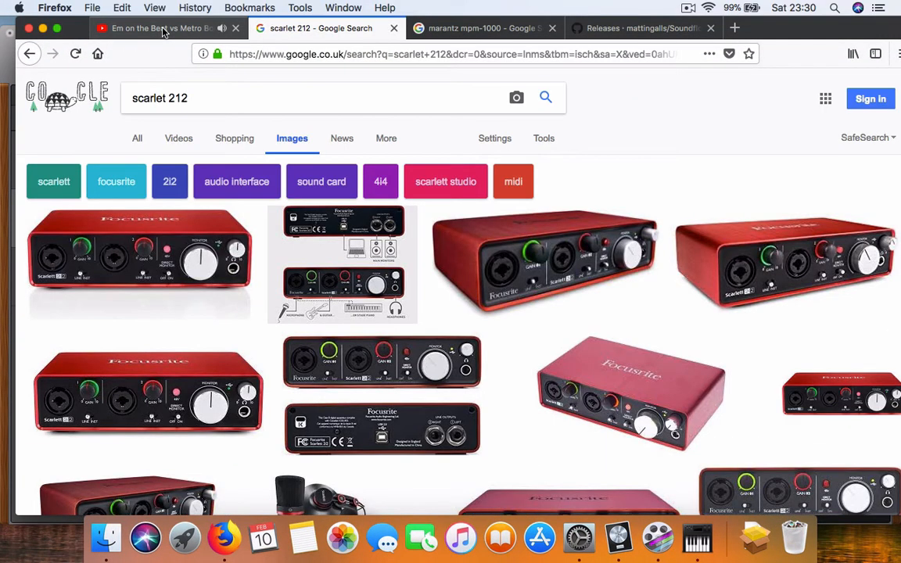
click(481, 28)
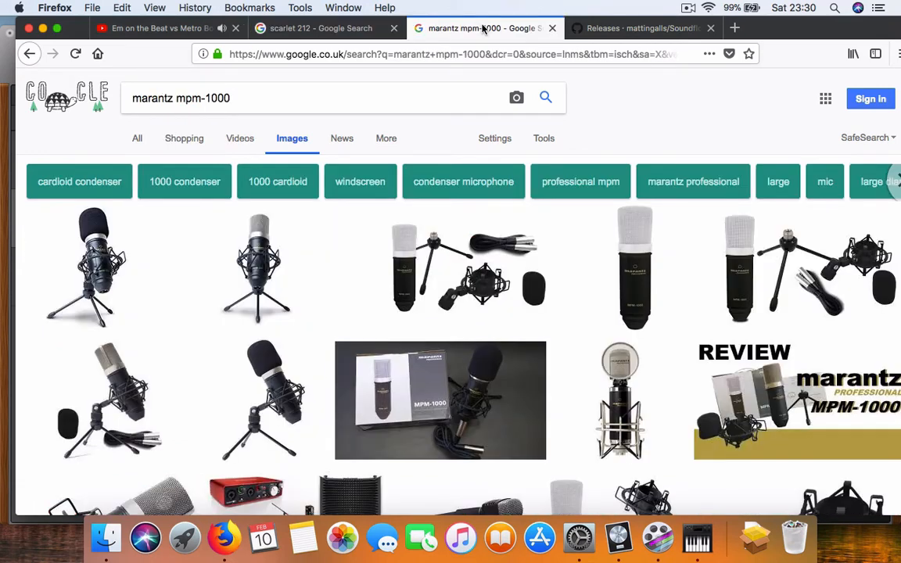
mouse_move(482, 29)
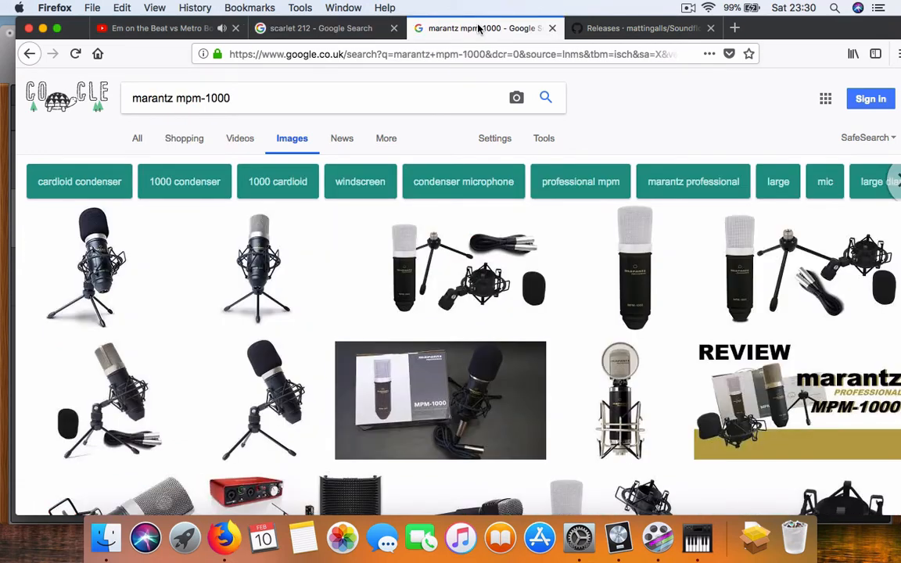
click(641, 28)
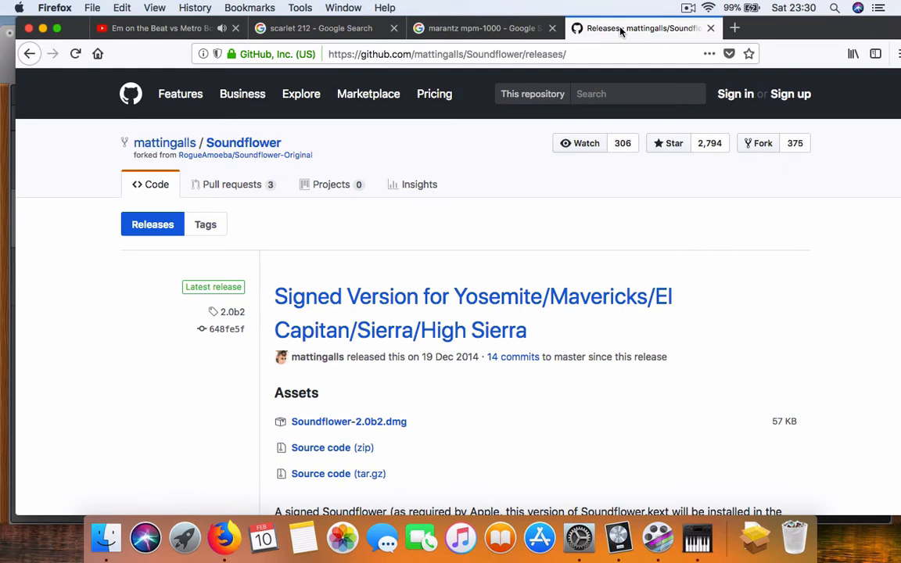
click(157, 28)
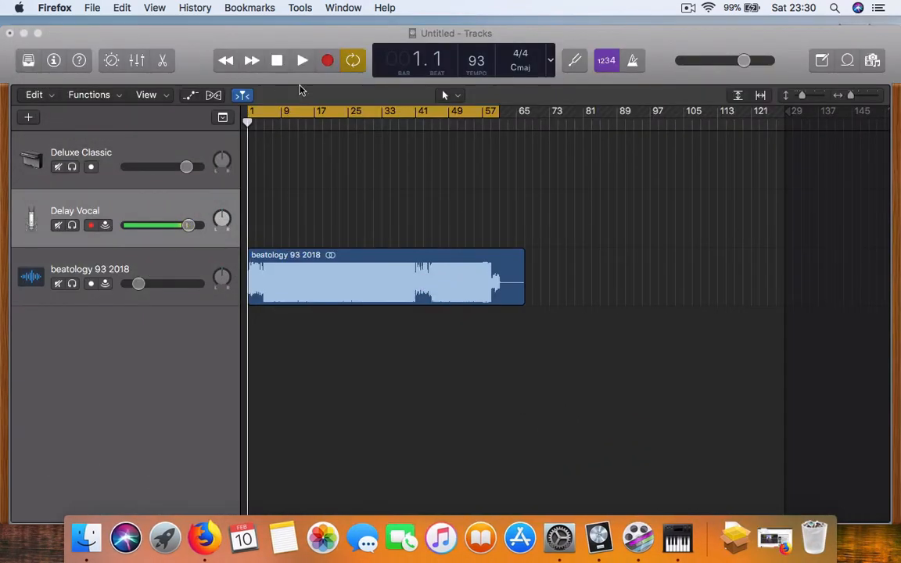
- Bring Audio MIDI Setup forward and review the Aggregate Device, then the Multi-Output Device, leaving settings unchanged
click(302, 60)
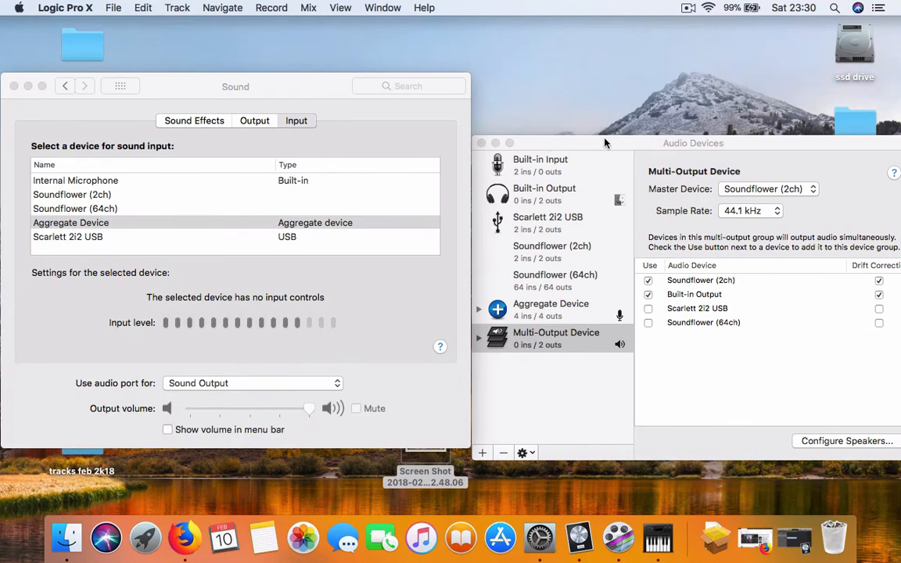
click(555, 338)
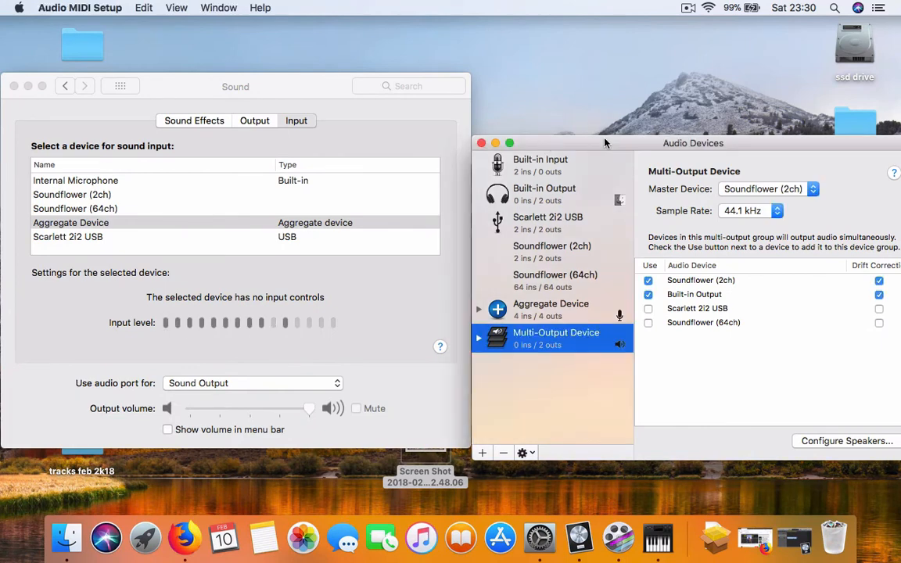
mouse_move(591, 288)
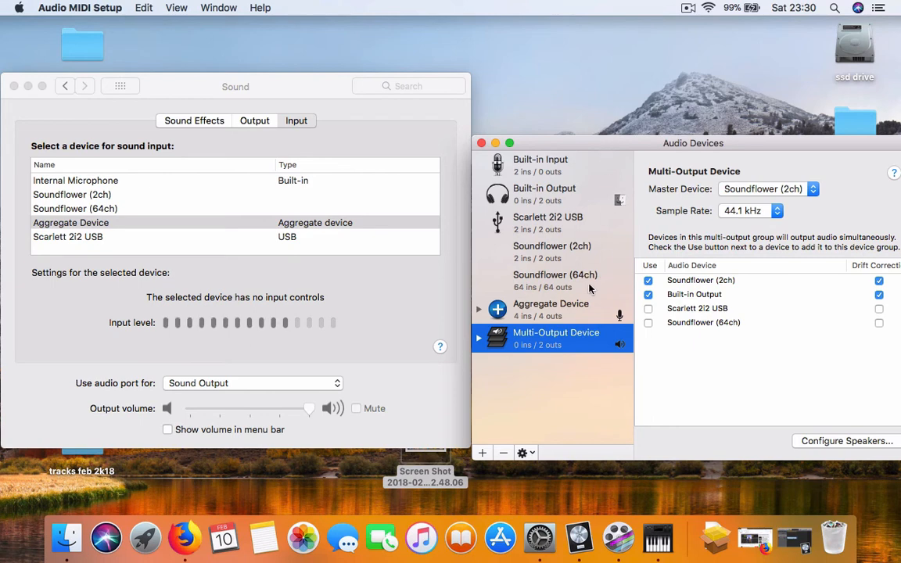
mouse_move(700, 144)
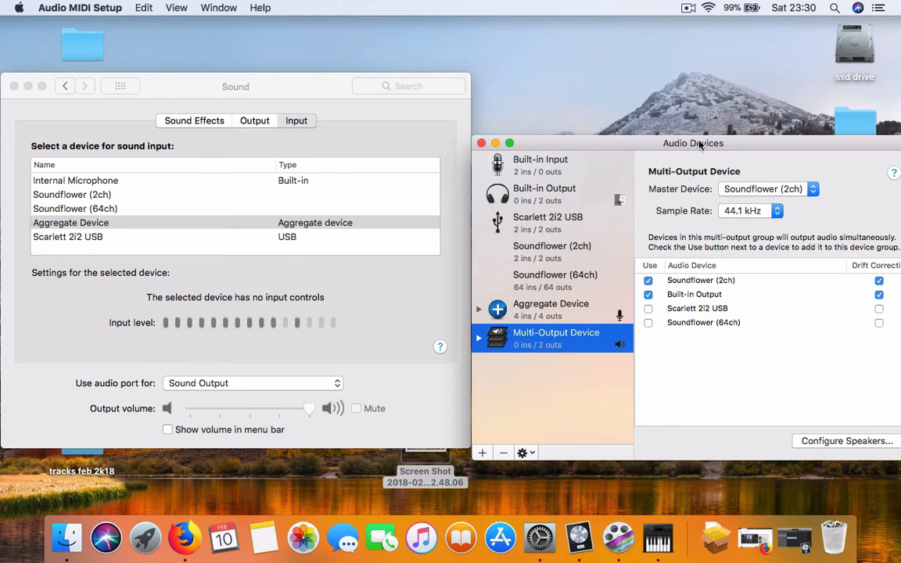
click(550, 304)
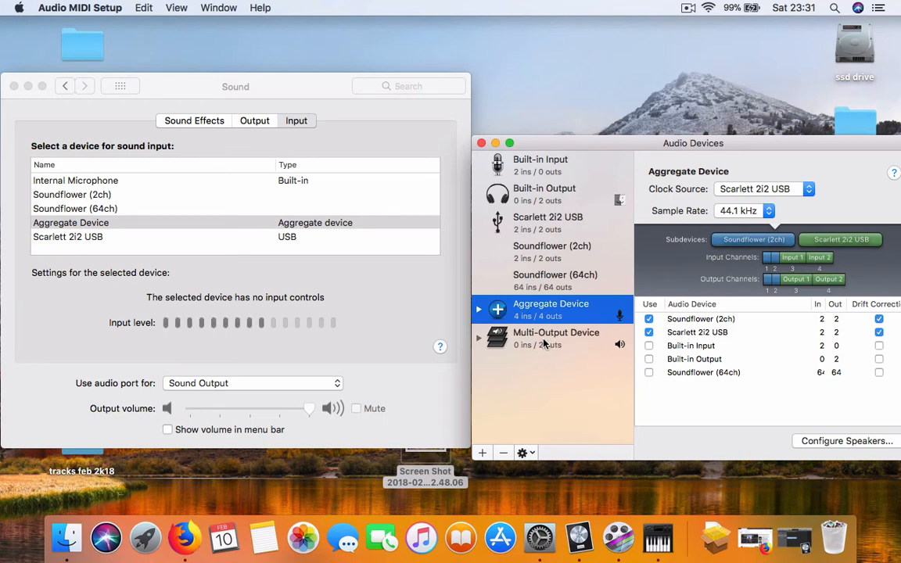
click(557, 338)
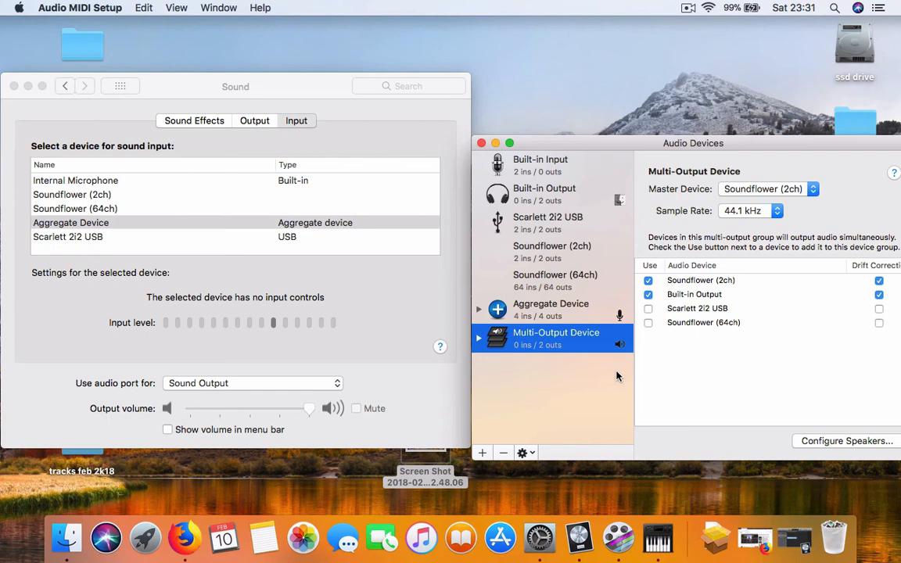
mouse_move(571, 406)
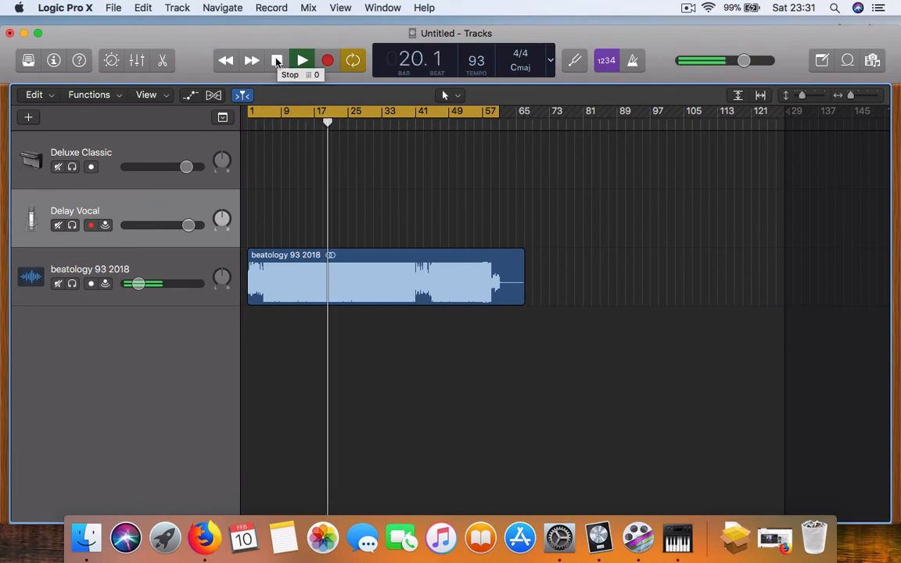
- Stop Logic's playback and bring forward the Firefox window with the 'Wolf Business' beat video
click(277, 59)
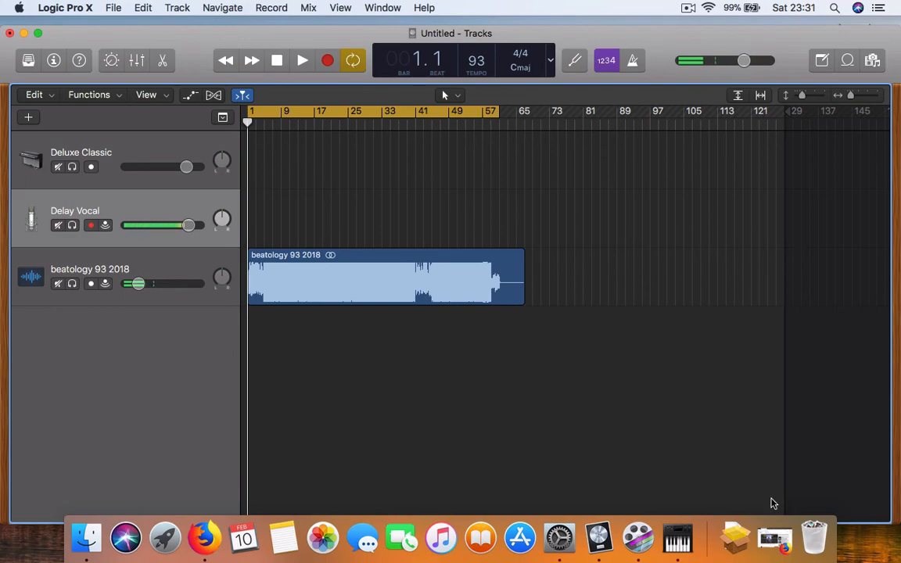
click(222, 538)
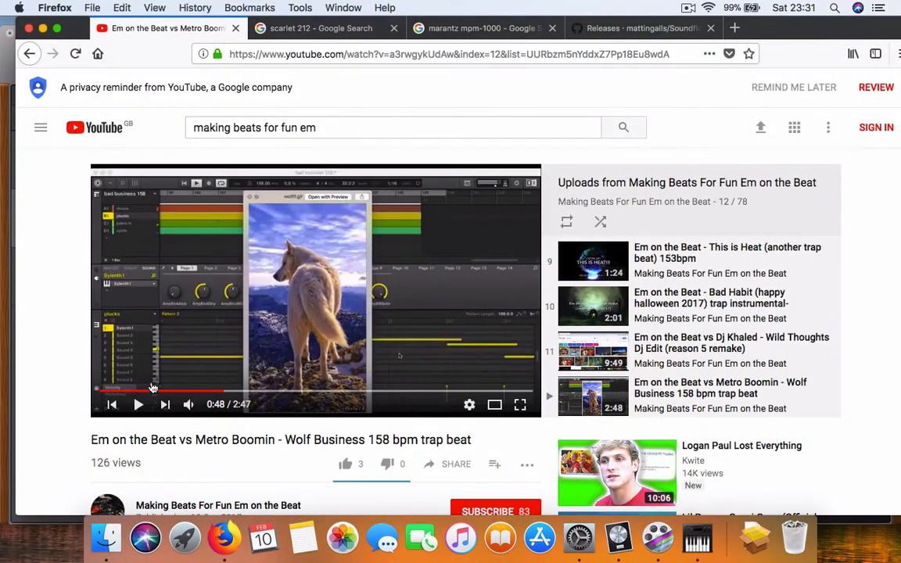
- Play the 'Wolf Business' YouTube beat and pause it at 1:04 of 2:47
click(138, 403)
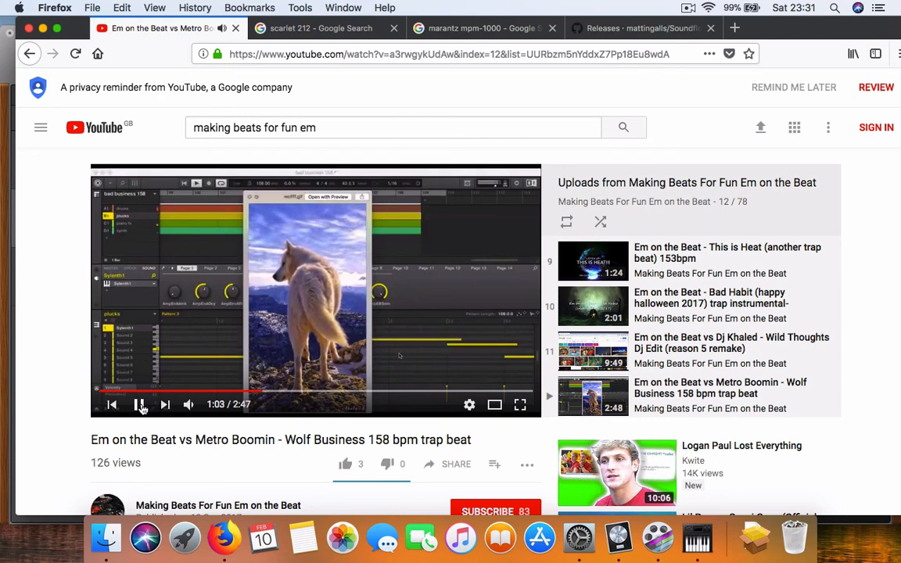
click(142, 404)
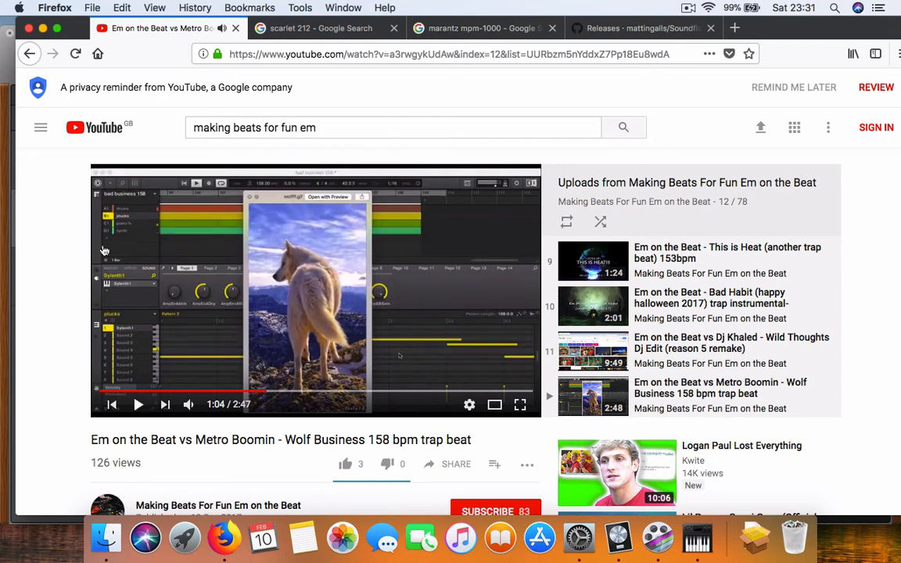